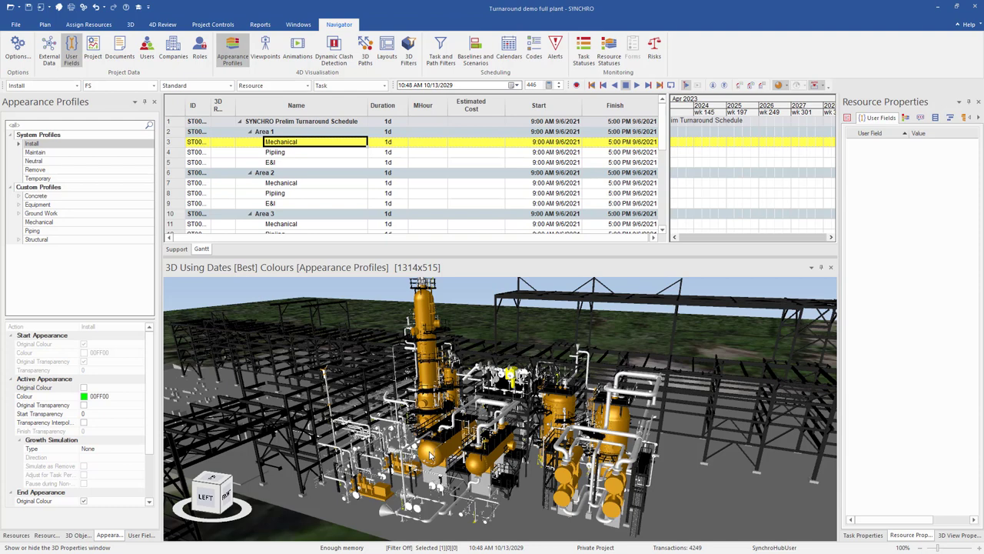
# - Create task 29V-7 under Mechanical from the selected vessel and enter 100 man-hours
pyautogui.click(435, 452)
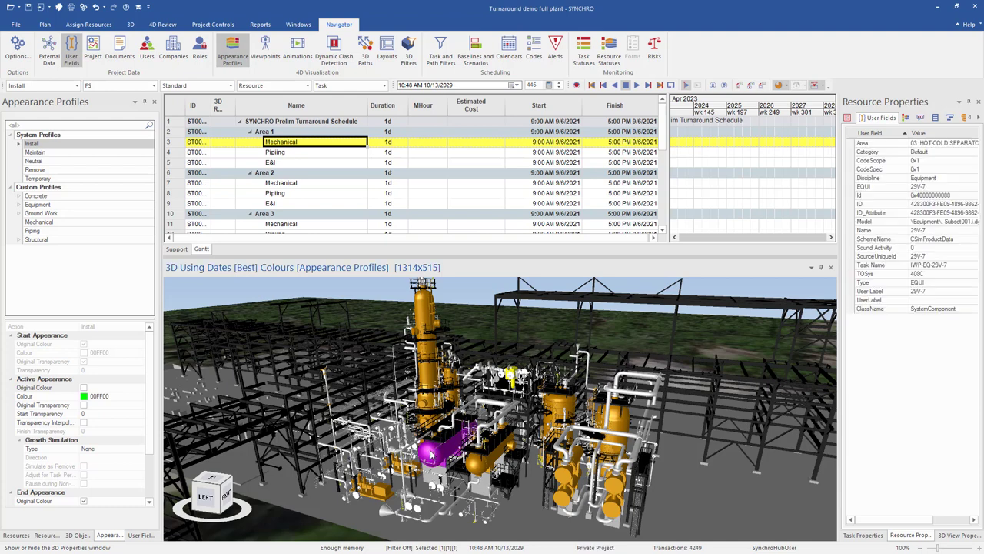
pyautogui.rightClick(430, 454)
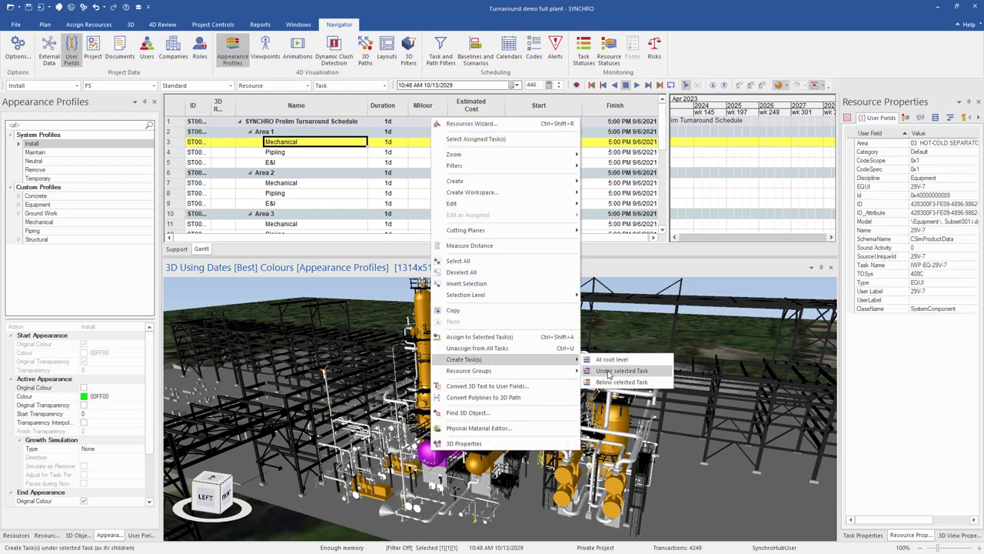
pyautogui.click(621, 371)
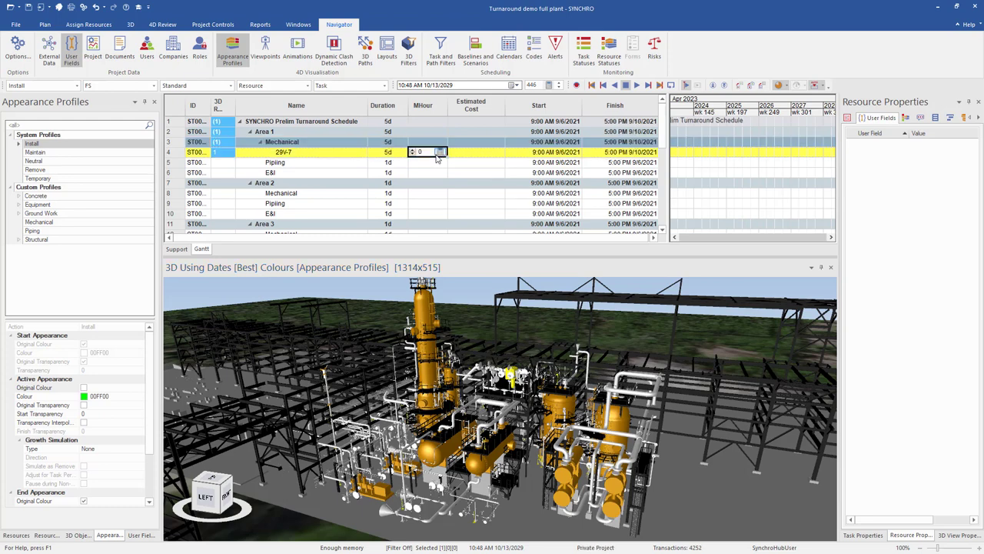
pyautogui.write('100.00')
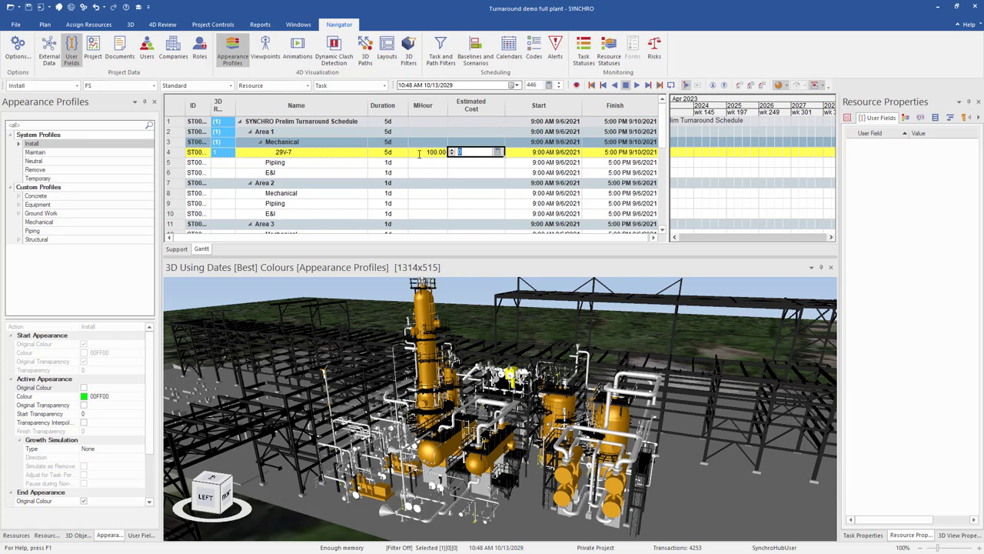
pyautogui.click(387, 50)
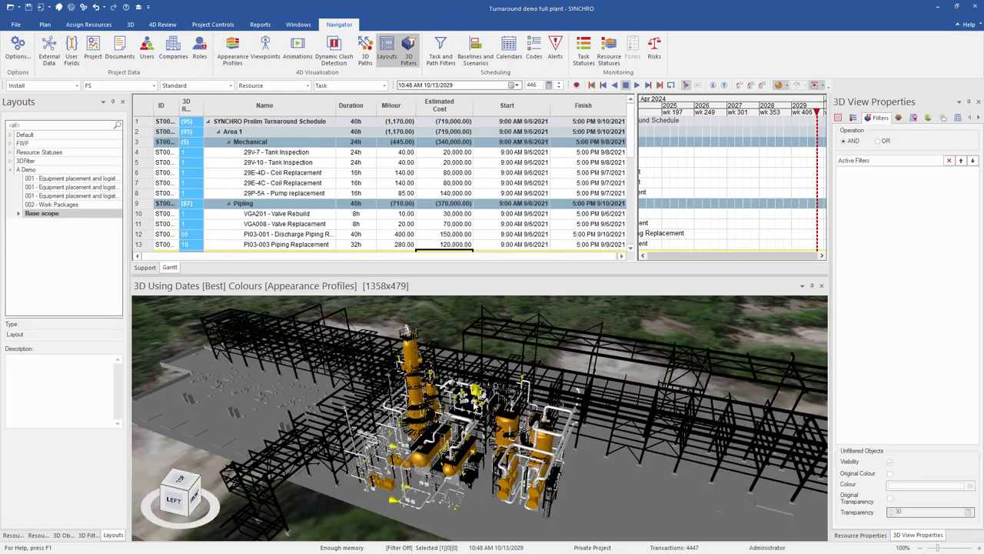
# - Navigate the 3D view around the red-highlighted Area 3 Baseline Scope piping
pyautogui.scroll(-3)
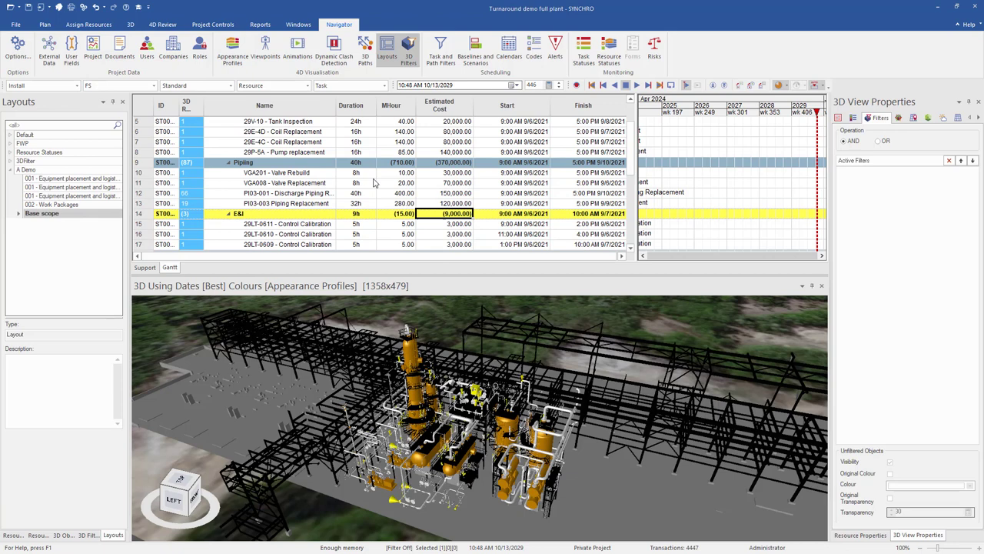
pyautogui.scroll(3)
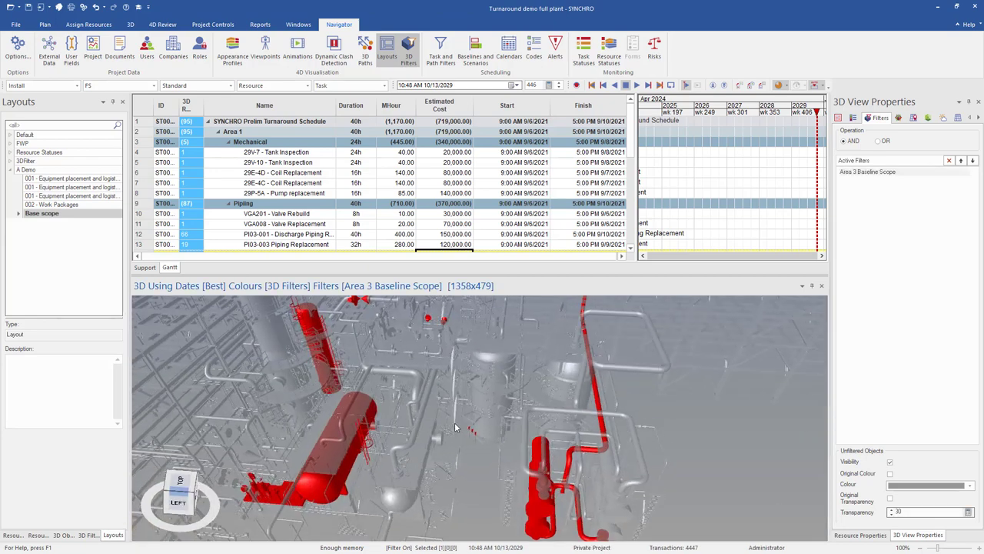
pyautogui.moveTo(454, 427); pyautogui.dragTo(384, 403)
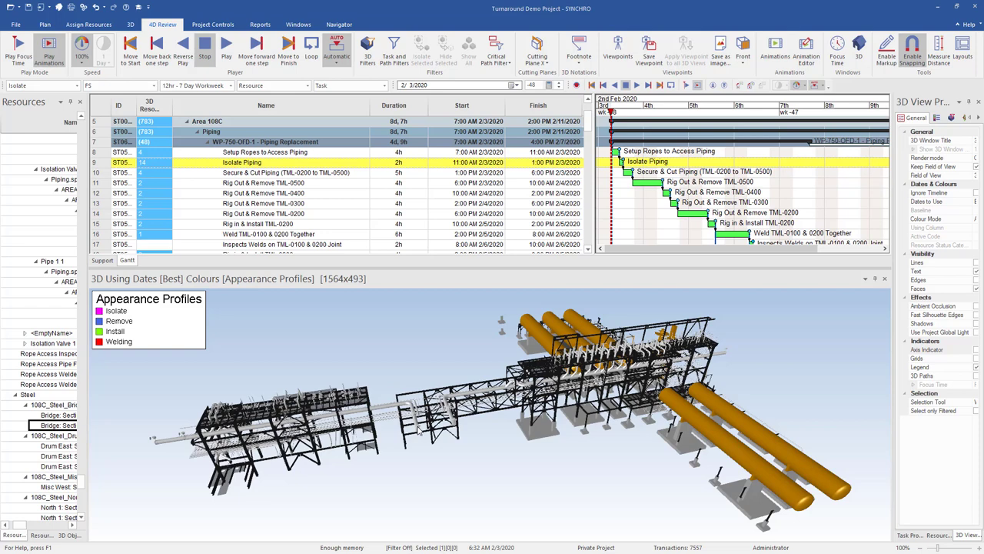
pyautogui.moveTo(415, 341)
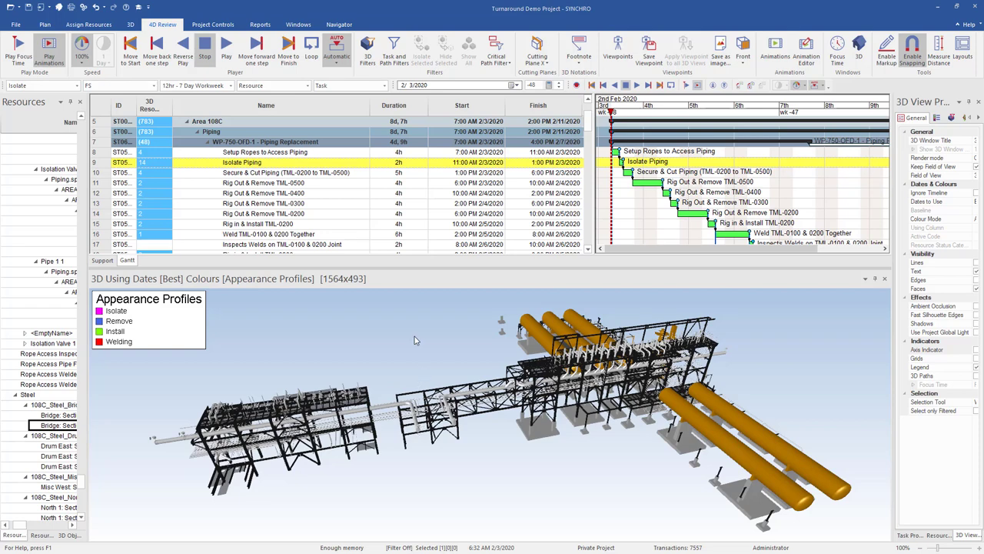
pyautogui.moveTo(365, 307)
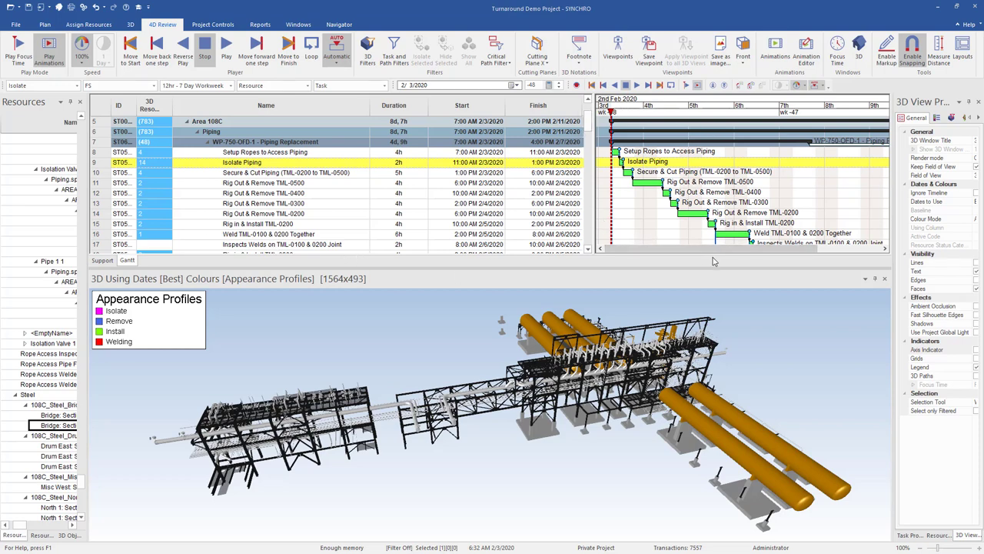
pyautogui.moveTo(226, 295)
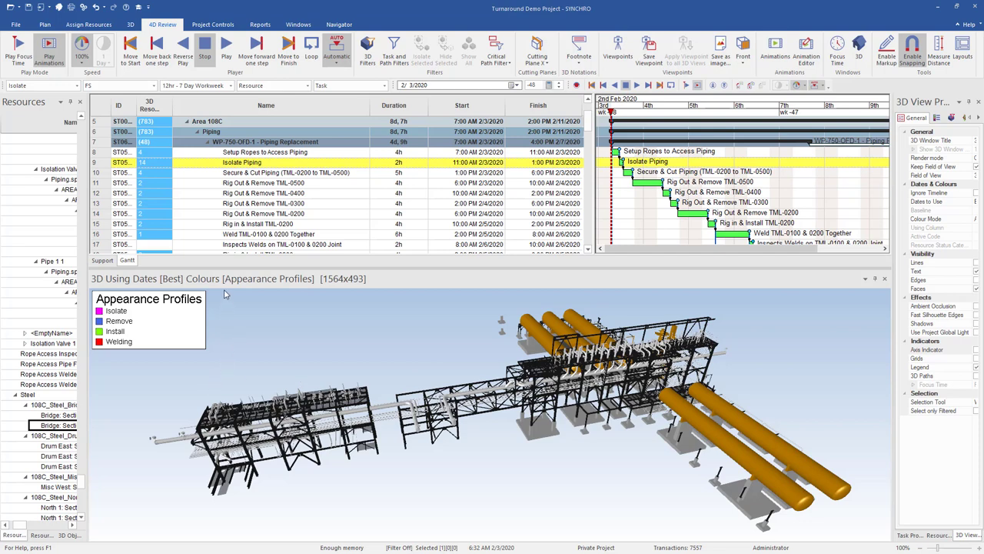
pyautogui.moveTo(172, 387)
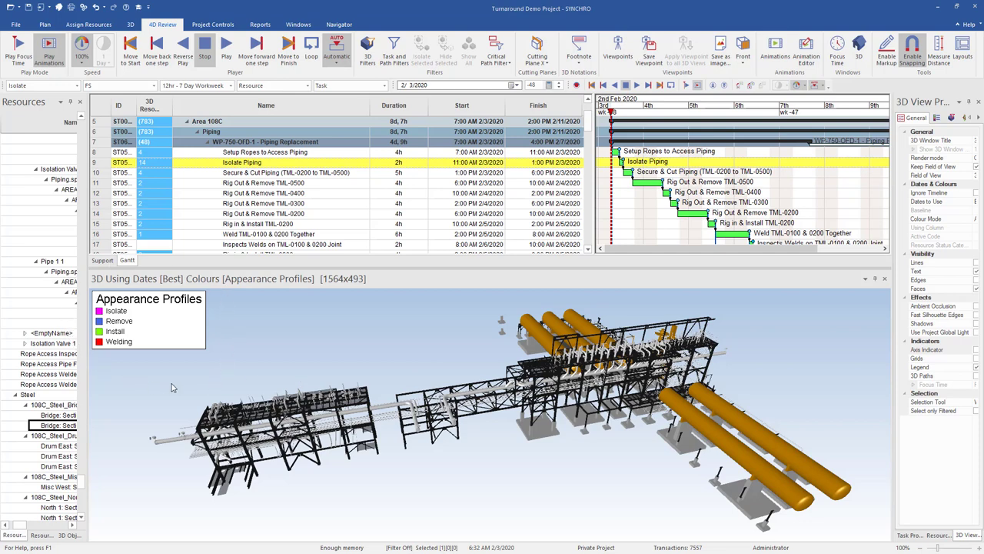
pyautogui.moveTo(242, 292)
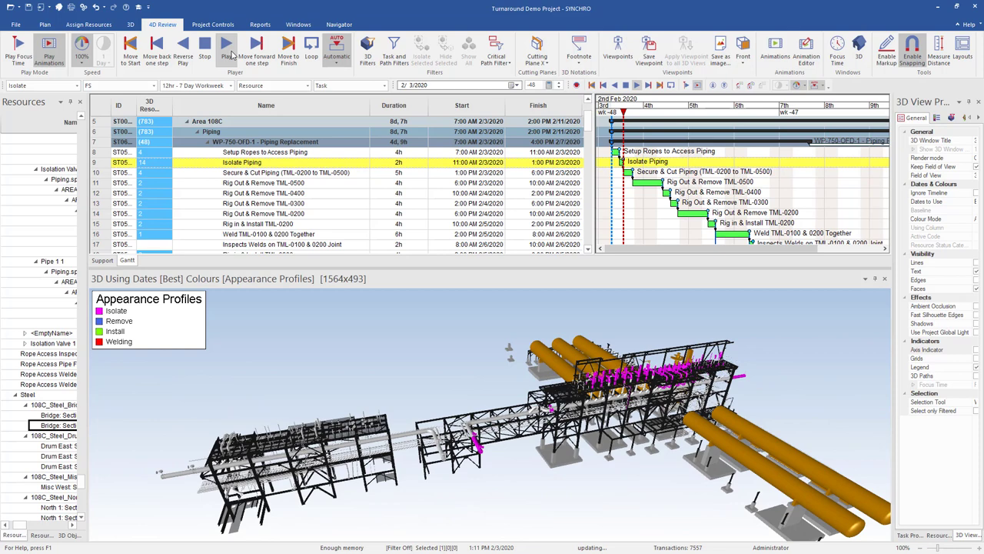
# - Step the 4D simulation forward through piping removal, installation and welding
pyautogui.click(227, 47)
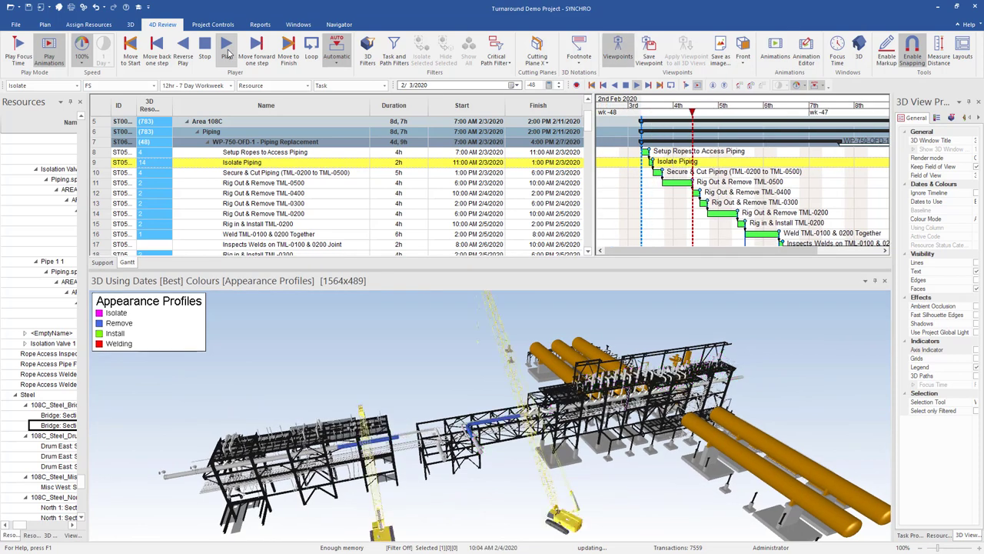
pyautogui.click(227, 44)
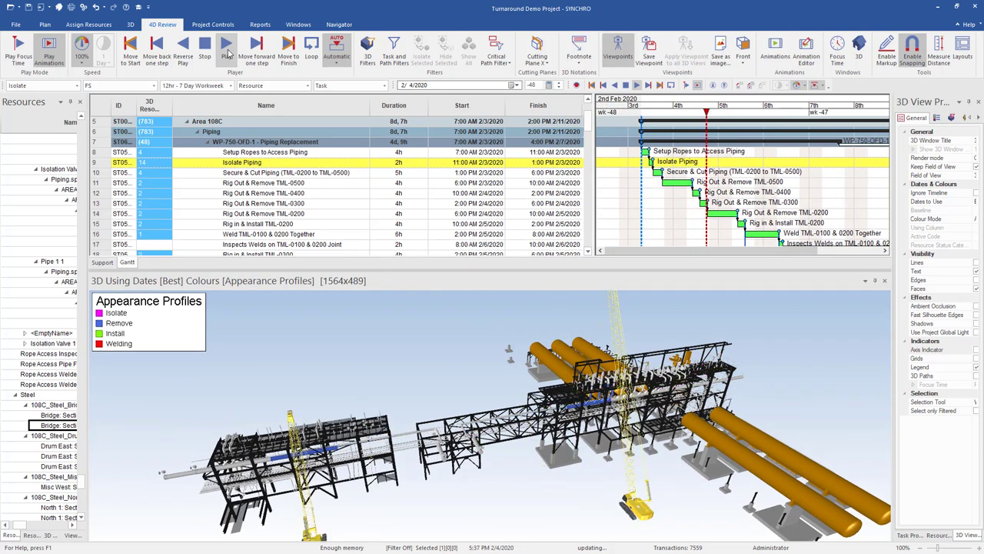
pyautogui.click(227, 43)
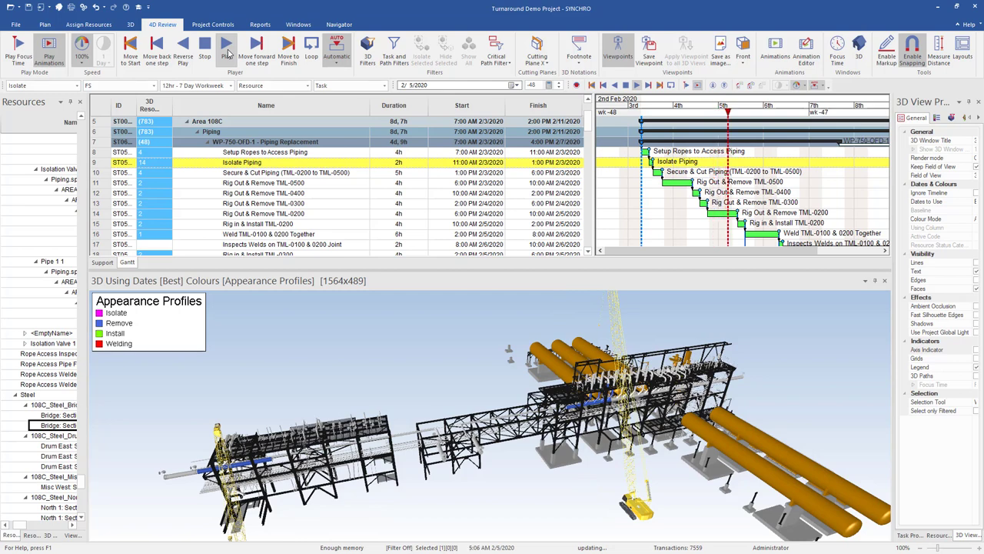
pyautogui.click(227, 44)
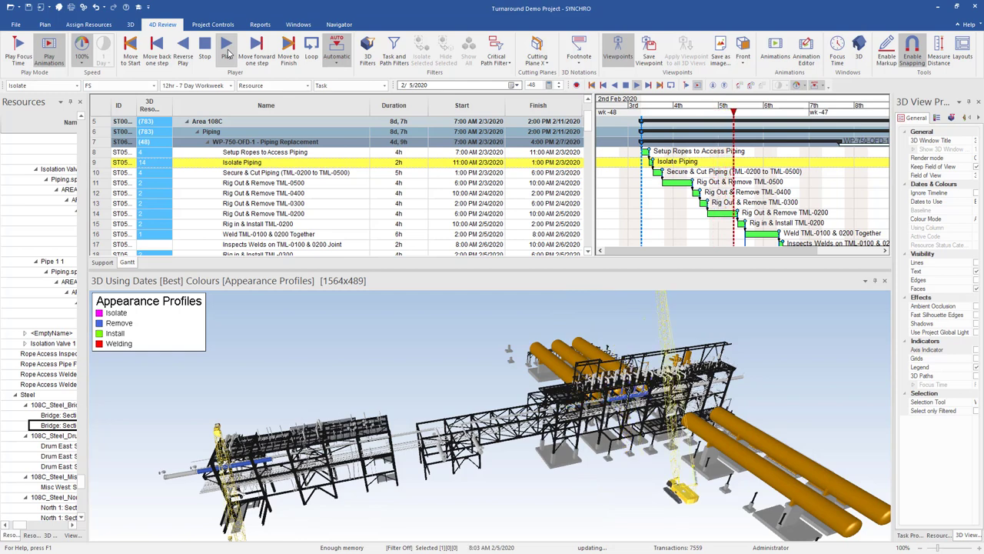
pyautogui.click(227, 46)
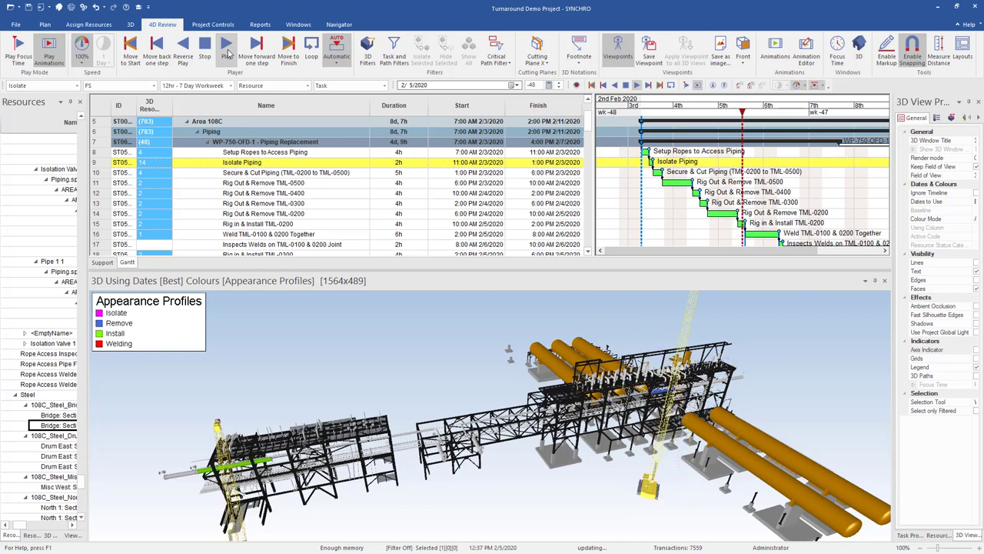
pyautogui.click(227, 44)
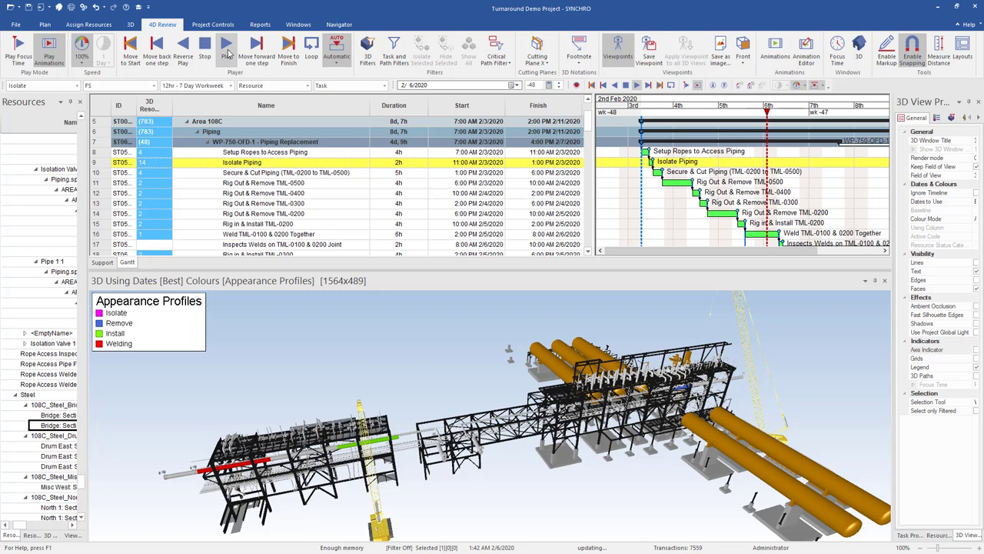
pyautogui.click(256, 47)
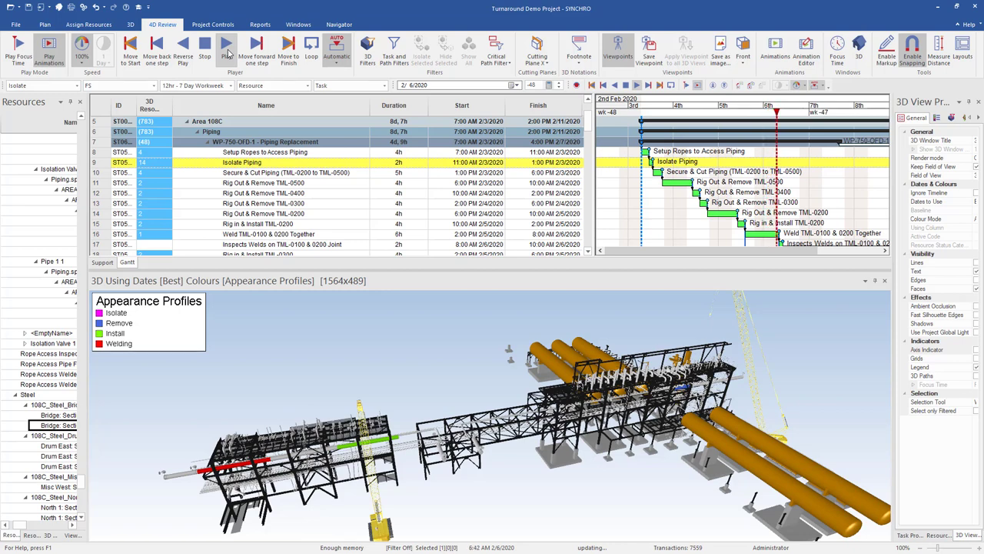
pyautogui.click(227, 46)
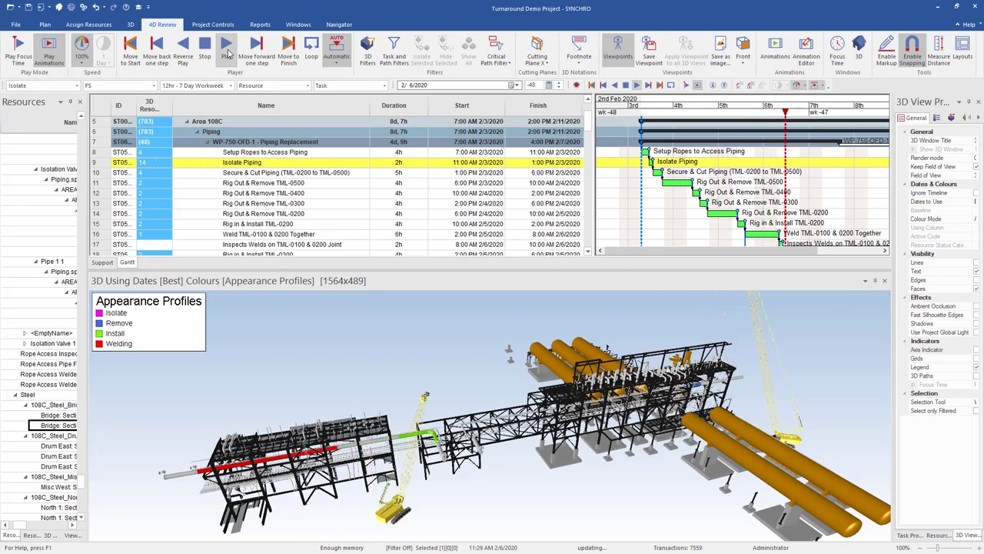
pyautogui.click(227, 46)
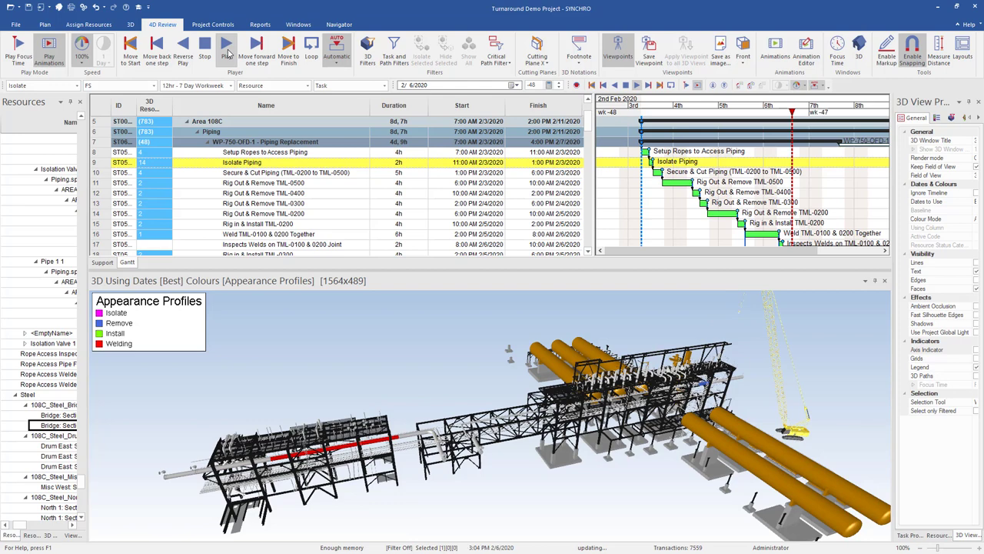
pyautogui.click(227, 46)
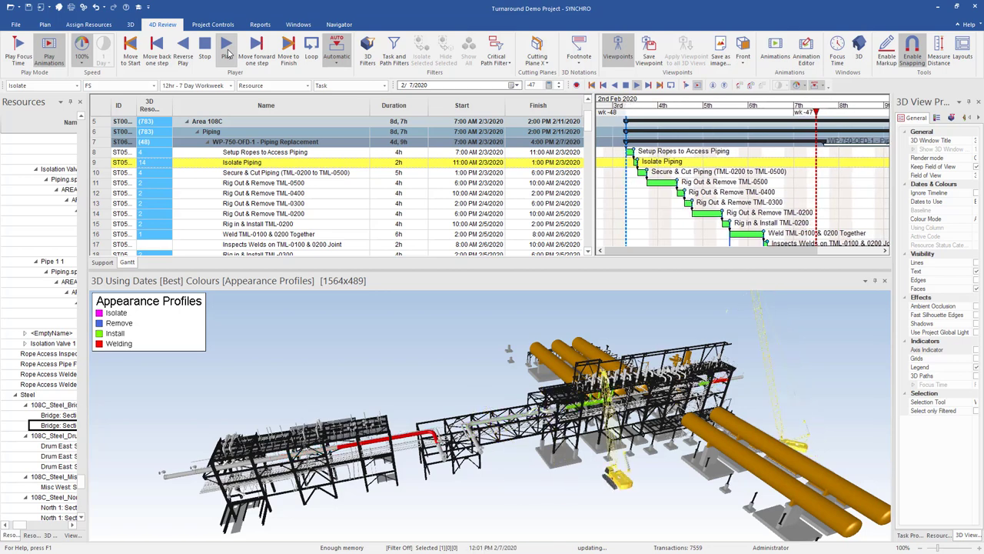
# - Advance the simulation to 8 Feb and bring up the Forms panel
pyautogui.click(227, 46)
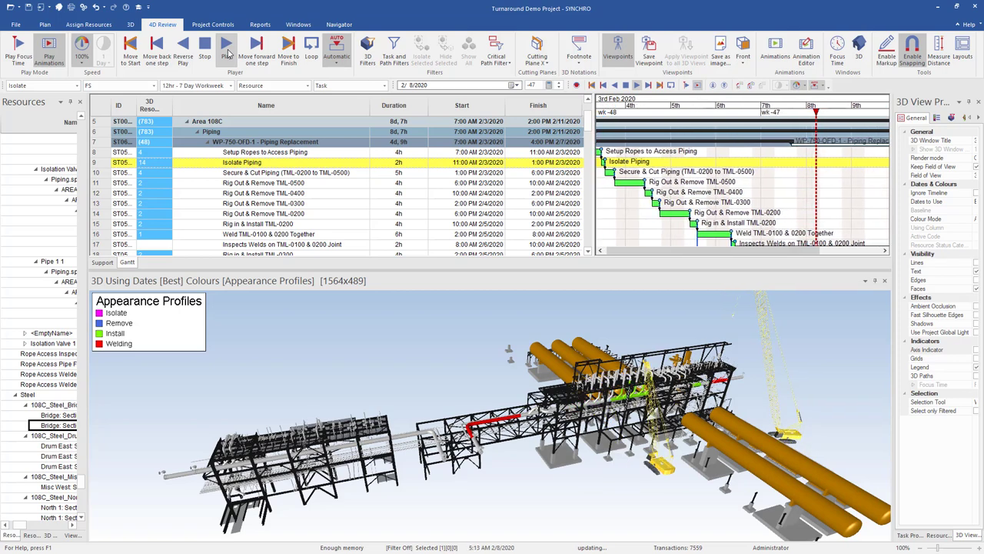
pyautogui.click(226, 47)
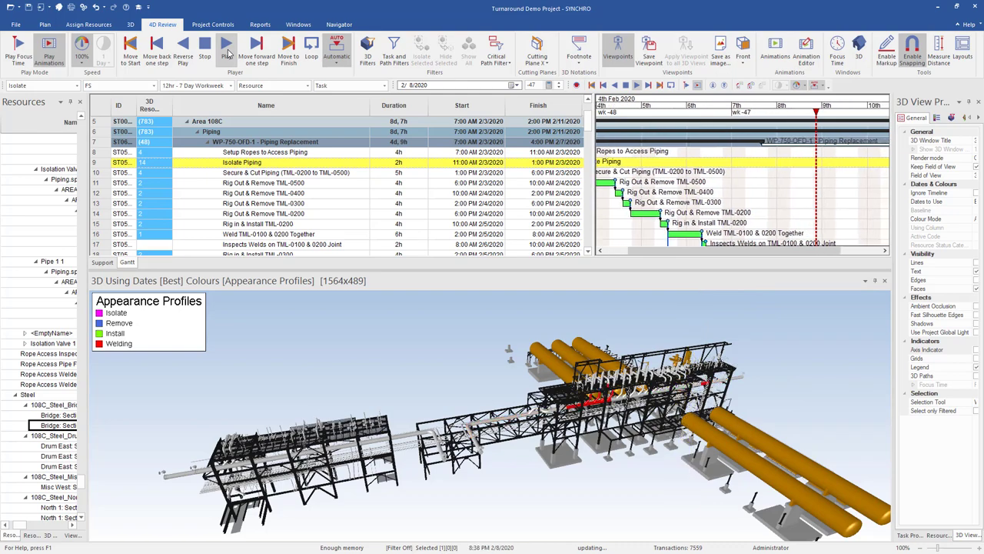
pyautogui.click(339, 24)
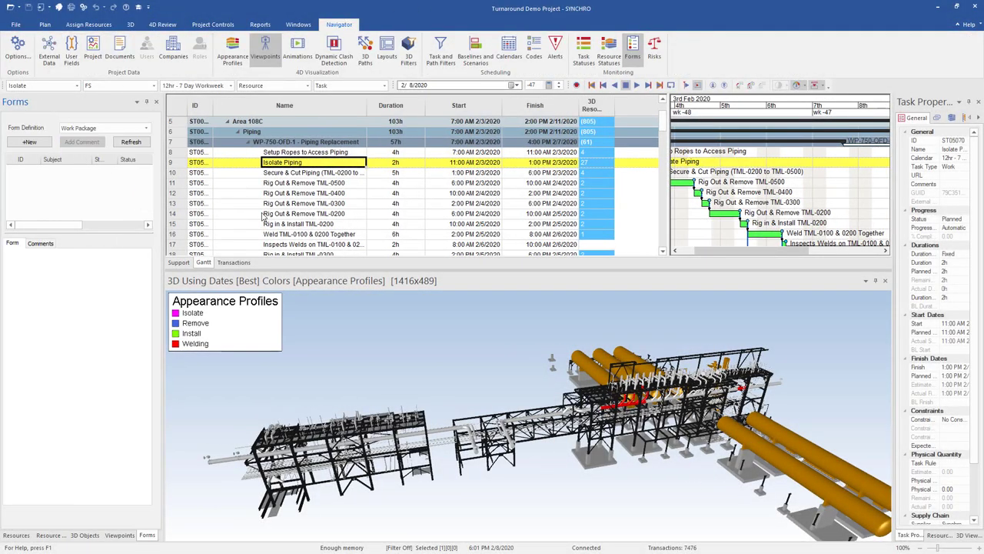
pyautogui.click(306, 141)
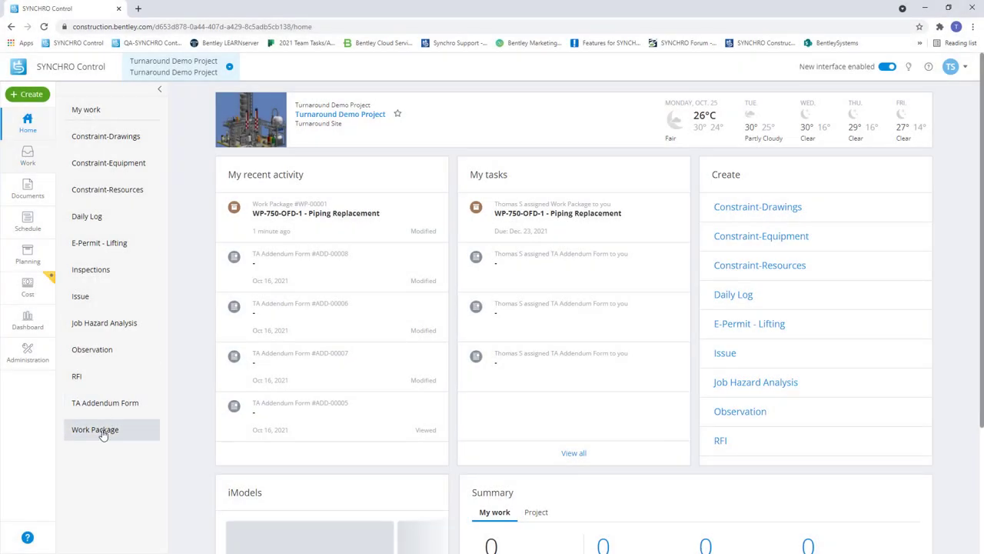
# - Add the comment 'Ensure all new boltup is ordered' to the Piping Replacement work package
pyautogui.click(95, 429)
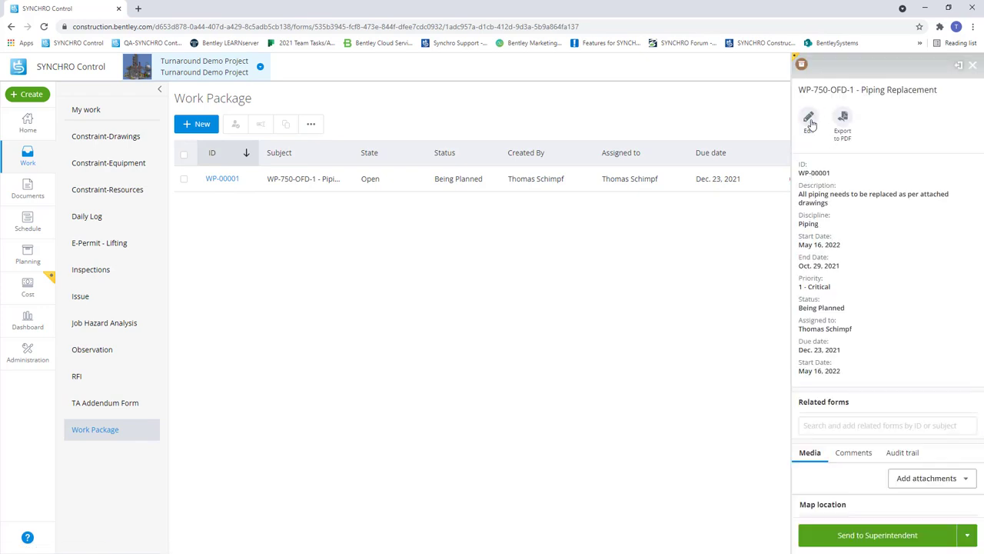
pyautogui.click(809, 117)
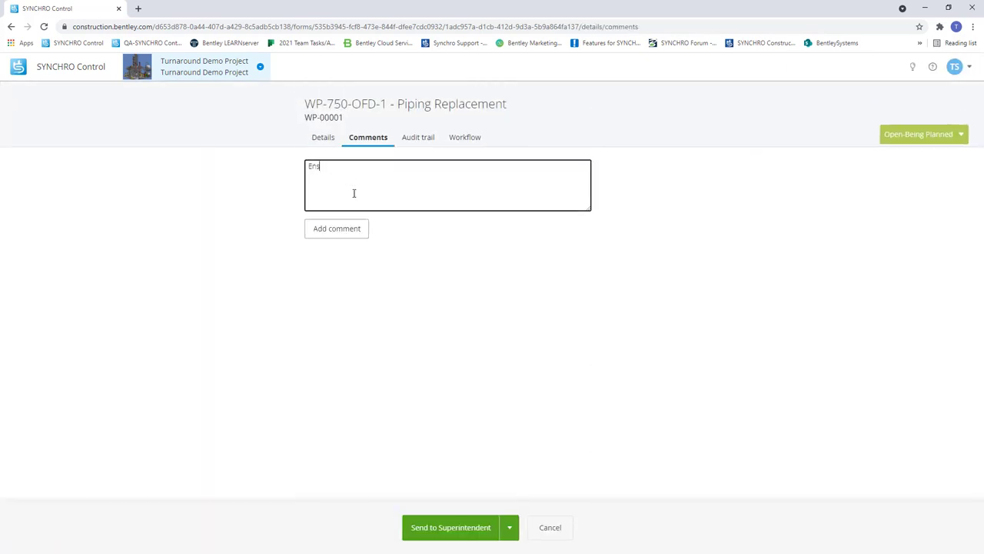
pyautogui.write('Ensure all new t')
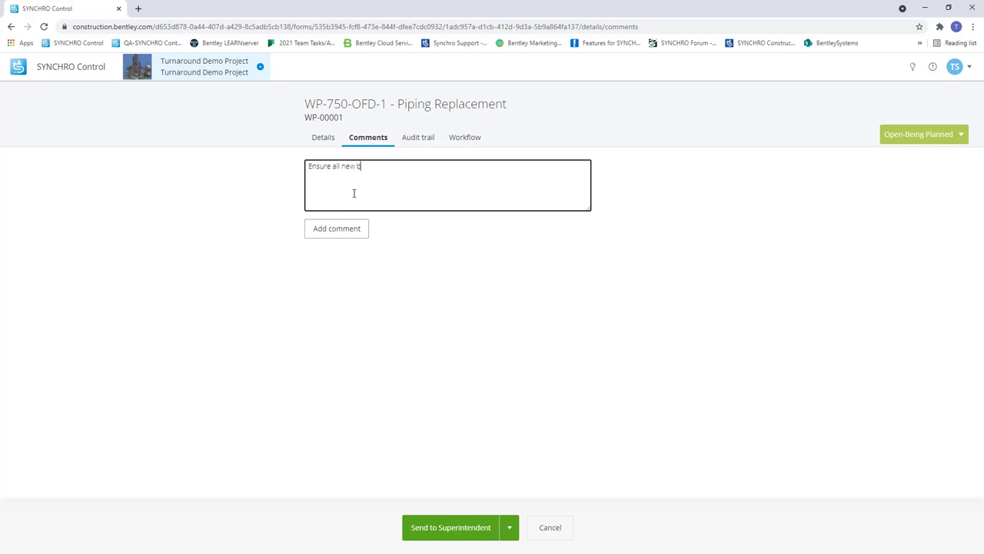
pyautogui.write('oltup is')
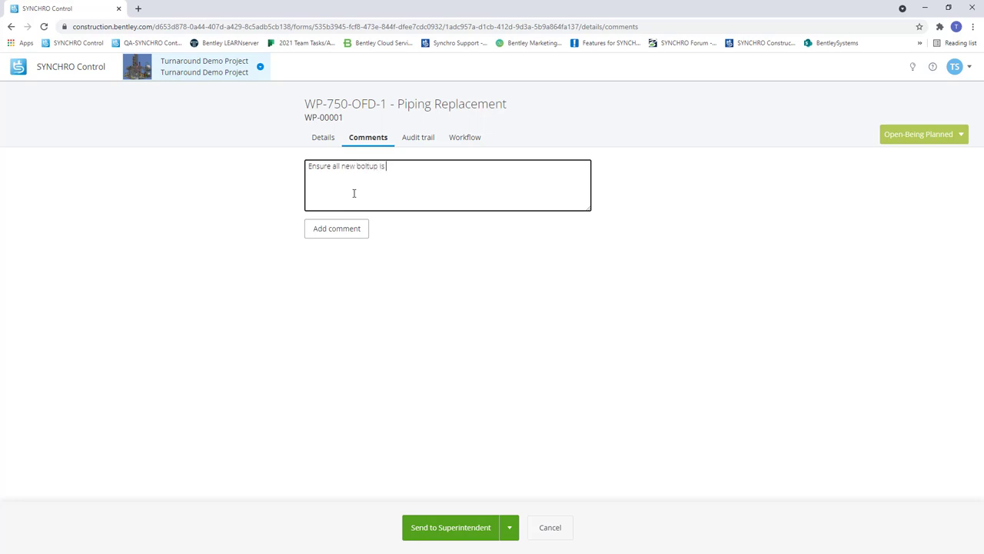
pyautogui.write('ordered')
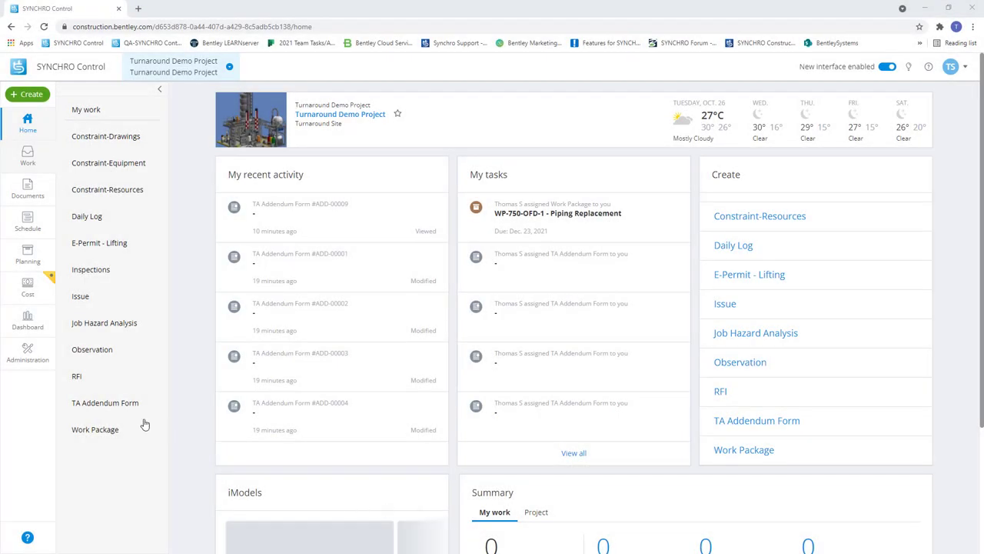
# - Start a new TA Addendum Form from the TA Addendum Forms list
pyautogui.click(105, 403)
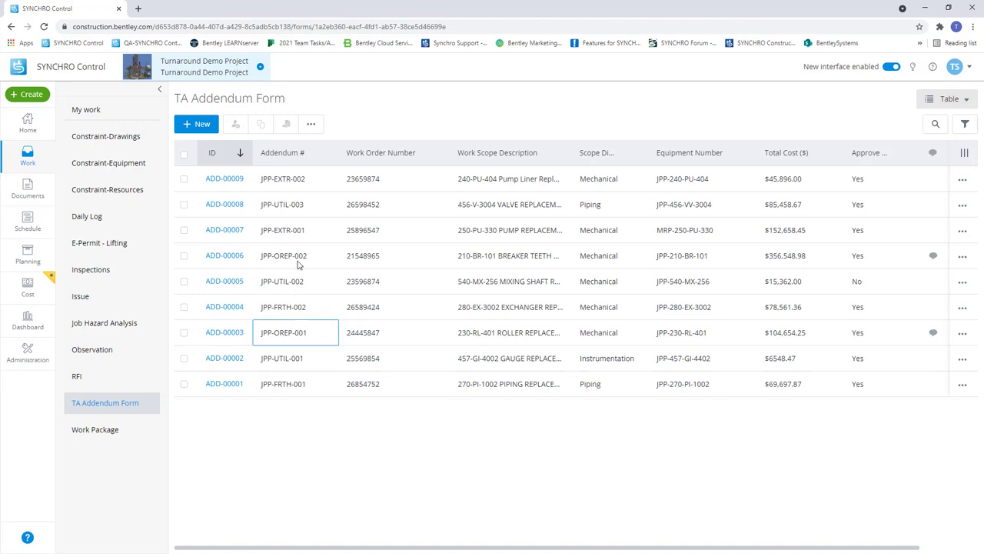
pyautogui.click(228, 432)
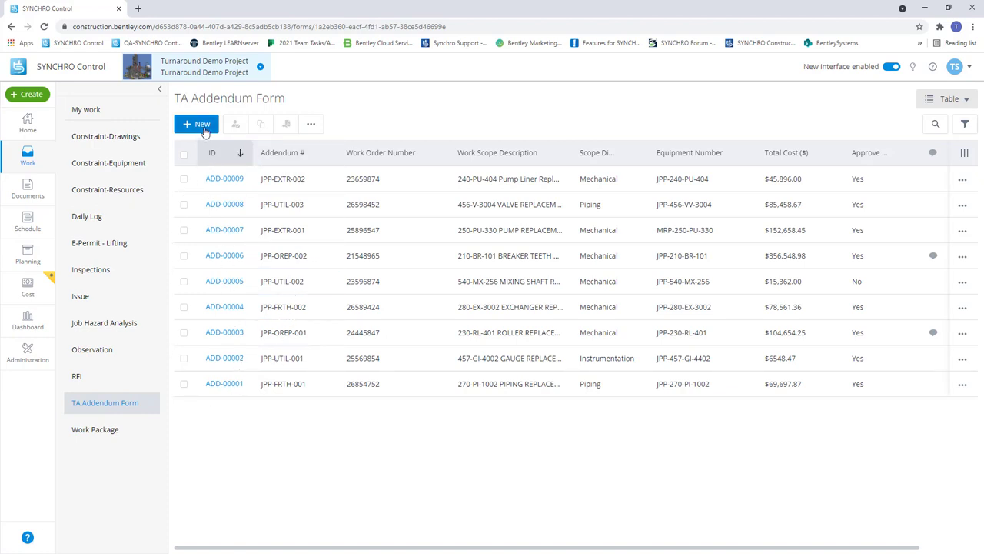
pyautogui.click(197, 124)
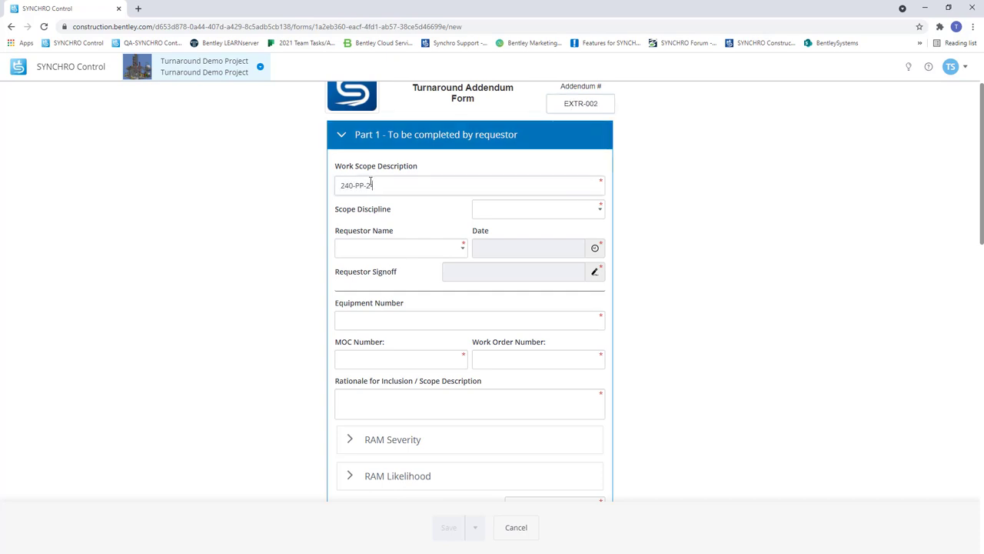
# - Enter the rationale that inspection shows the single-train piping is due for replacement
pyautogui.click(400, 248)
pyautogui.write('WEAR RATE')
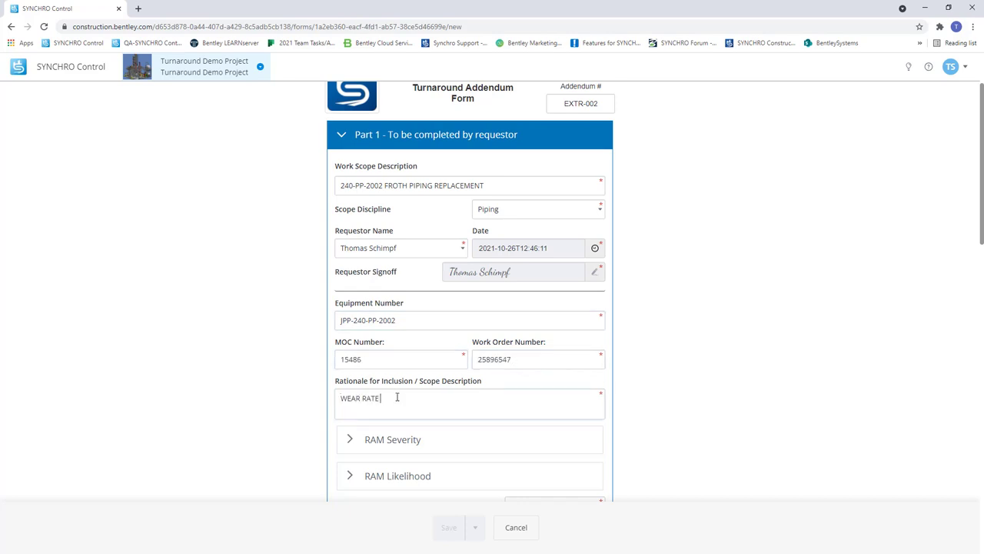
pyautogui.write('INSPECTION INDICATE THAT PIPING IS DUE FOR RE')
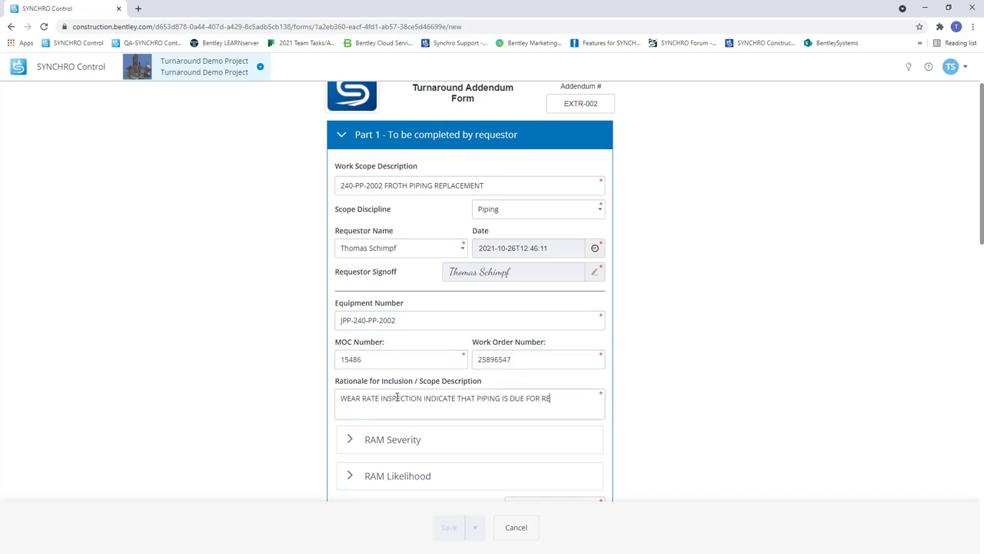
pyautogui.write('PLACEMENT. THIS IS A SINGLE TRAIN')
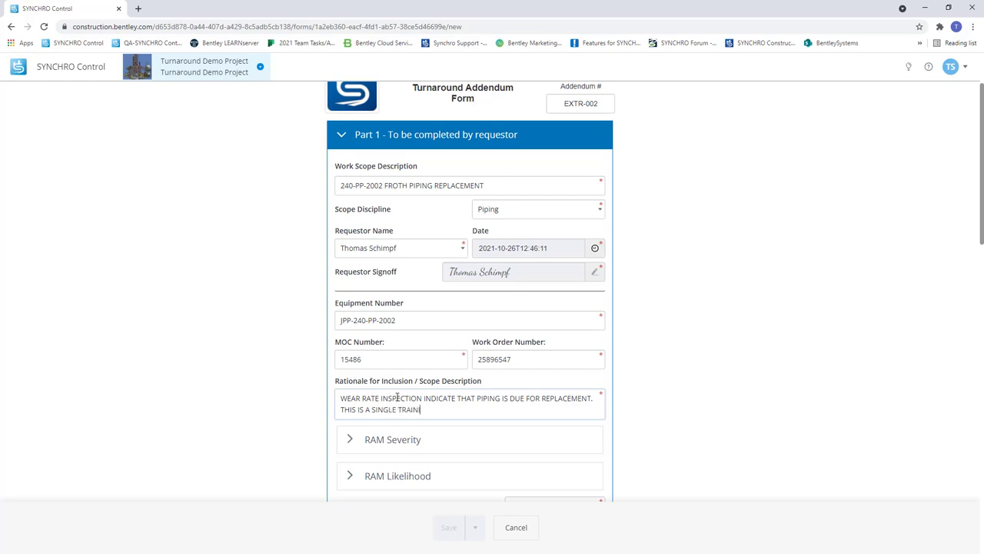
pyautogui.write('AND WILL REQUIRE TO BE')
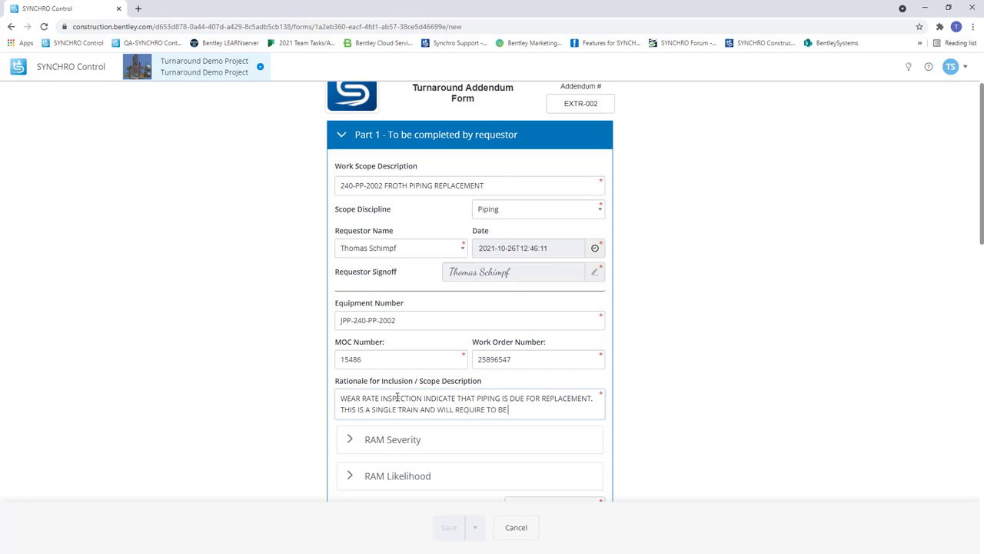
pyautogui.scroll(-3)
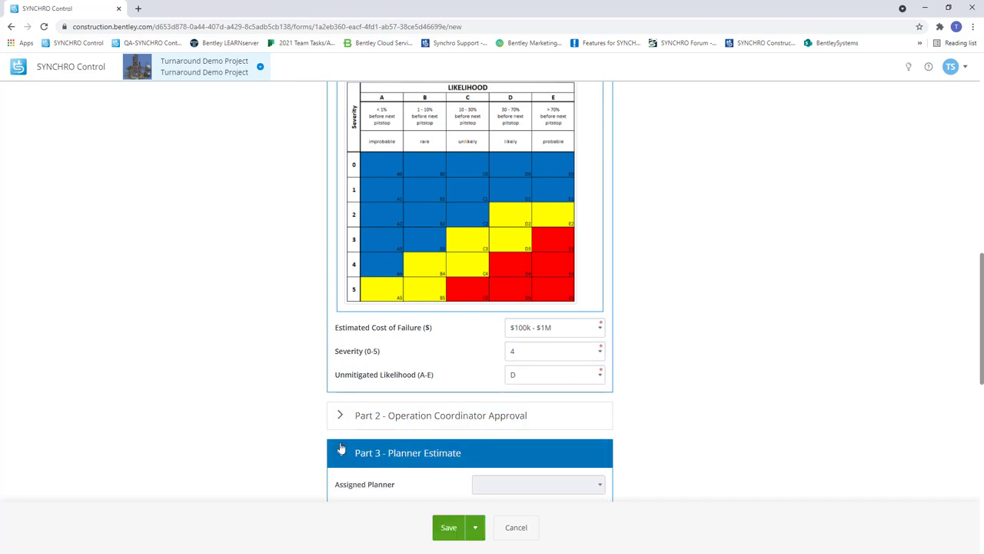
# - Save addendum ADD-00010, pin its site map location, and add a 'Note: iSO' markup
pyautogui.click(449, 527)
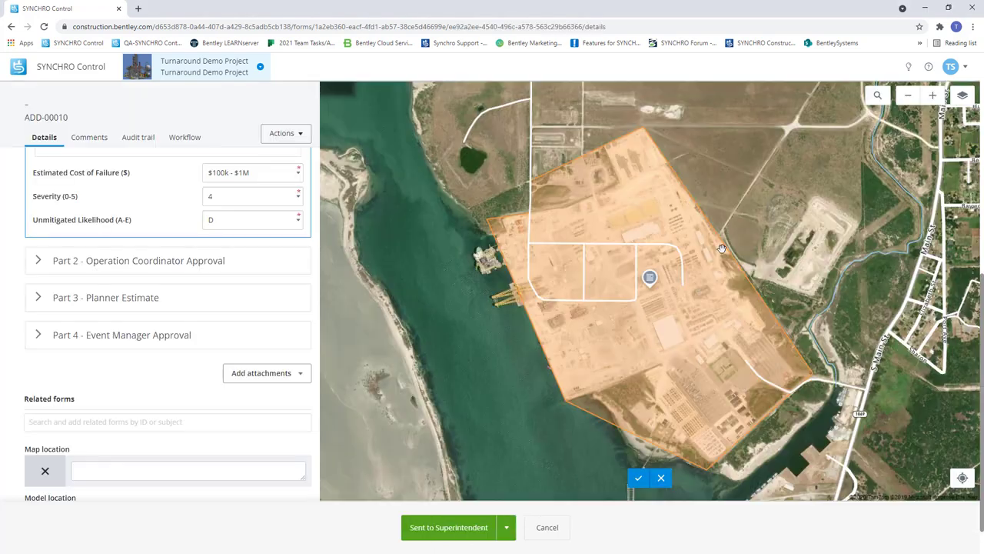
pyautogui.click(962, 94)
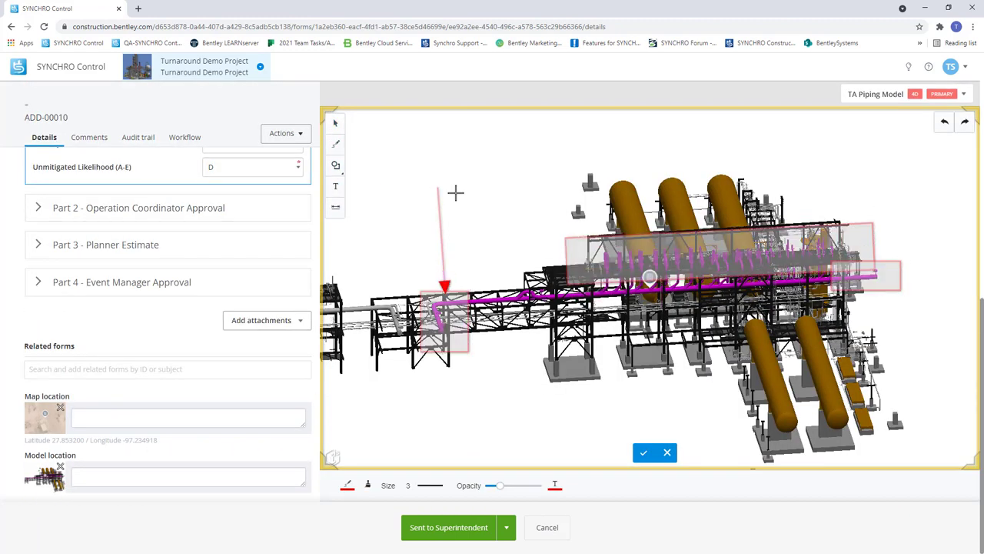
pyautogui.write('Note: iSO')
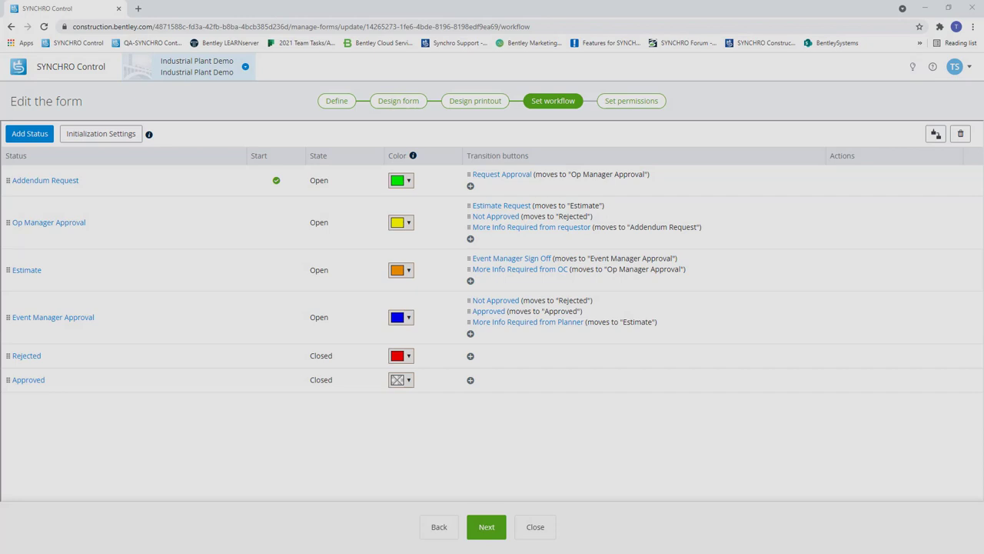
pyautogui.moveTo(198, 451)
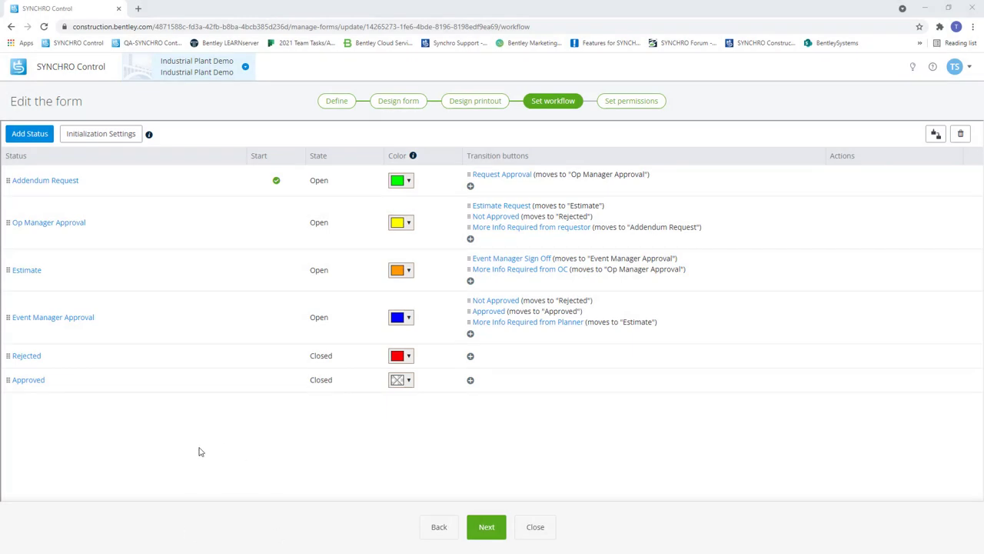
# - Switch the addendum status table to the workflow diagram view
pyautogui.click(936, 133)
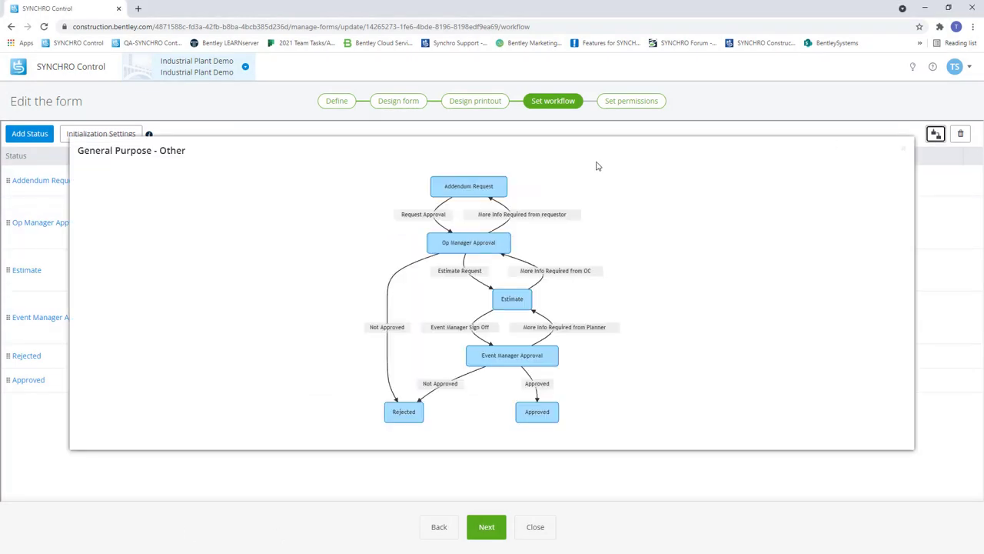
pyautogui.moveTo(451, 174)
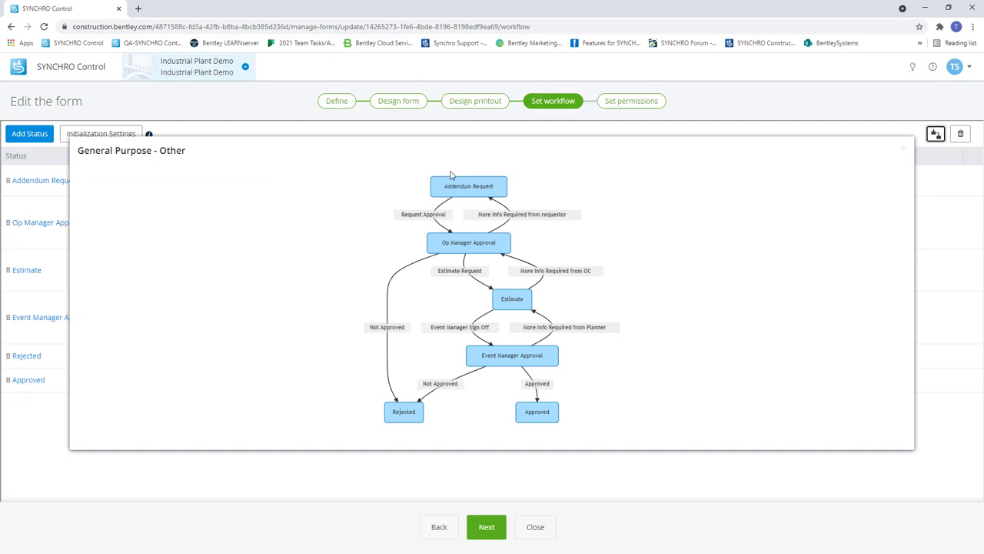
pyautogui.moveTo(478, 233)
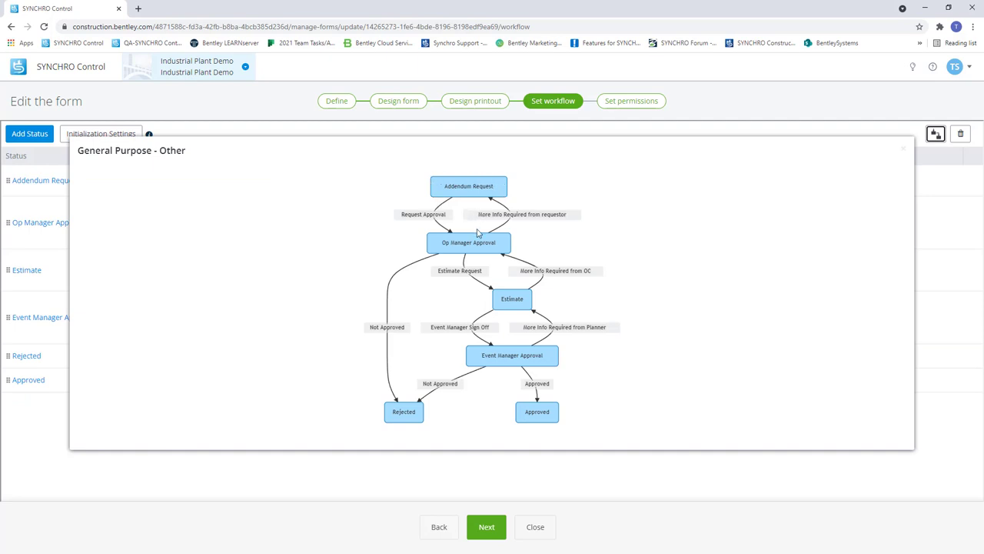
pyautogui.moveTo(506, 255)
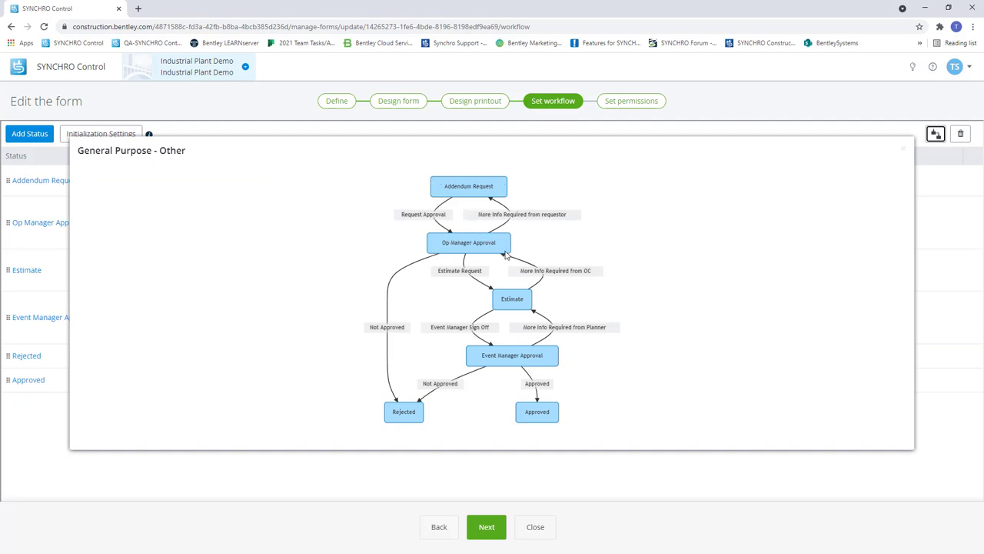
pyautogui.moveTo(514, 294)
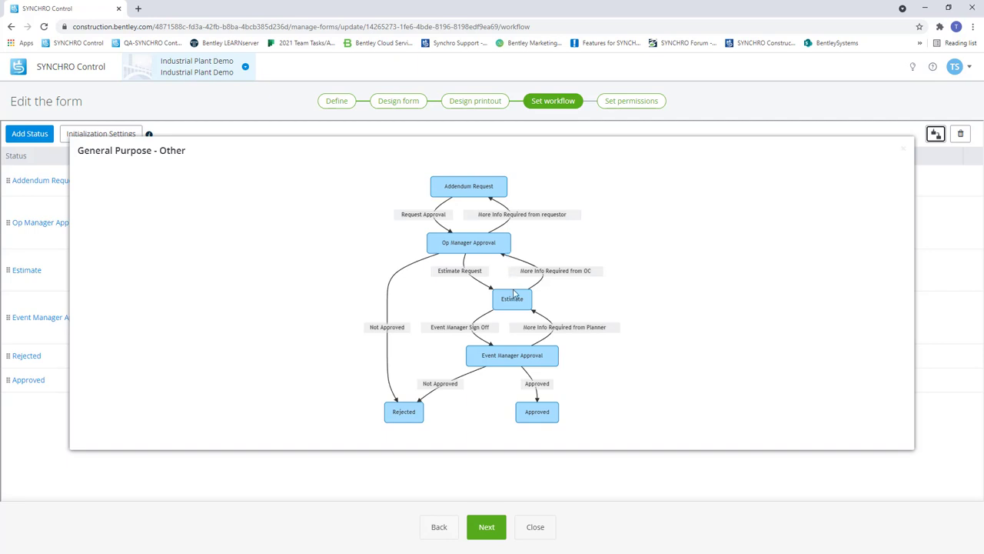
pyautogui.moveTo(536, 300)
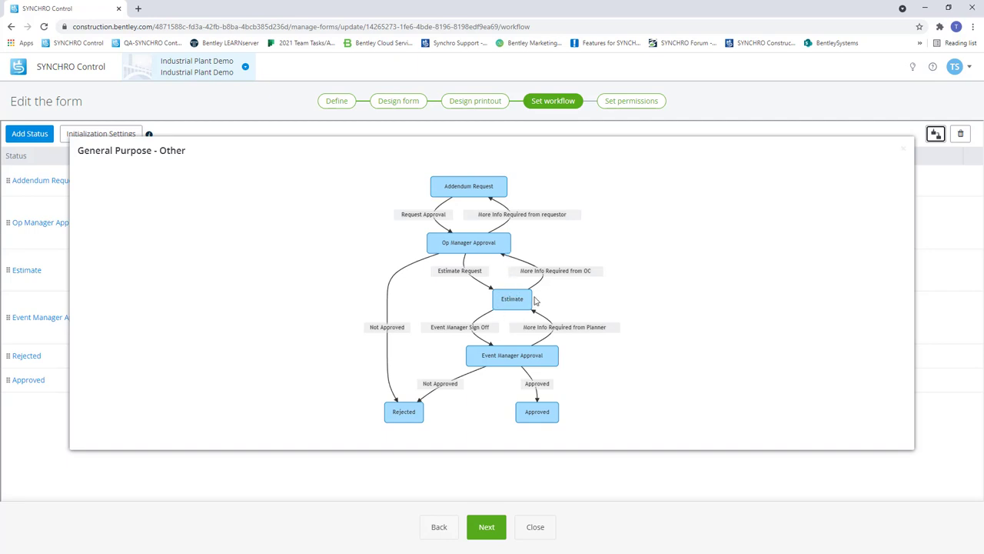
pyautogui.moveTo(529, 372)
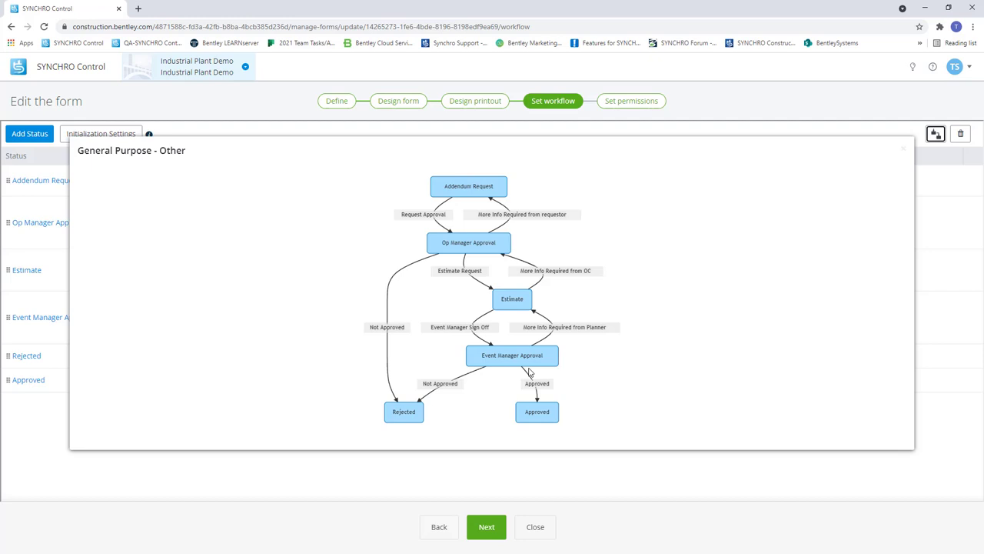
pyautogui.moveTo(542, 366)
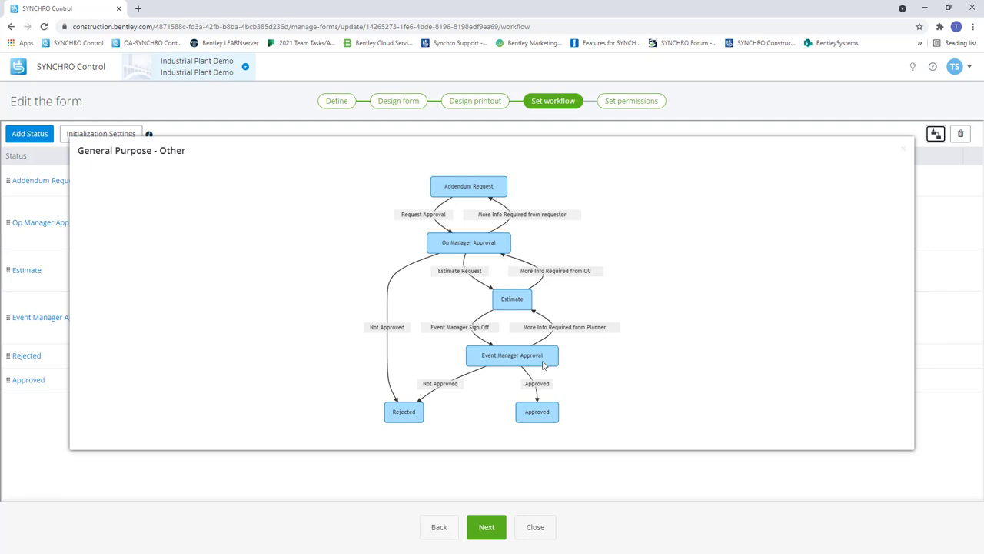
pyautogui.moveTo(902, 206)
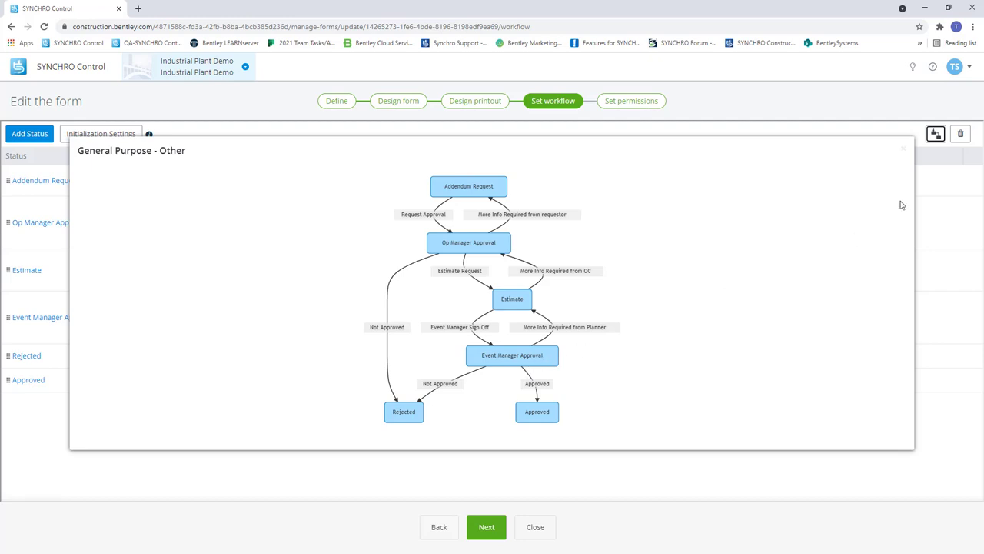
pyautogui.moveTo(907, 152)
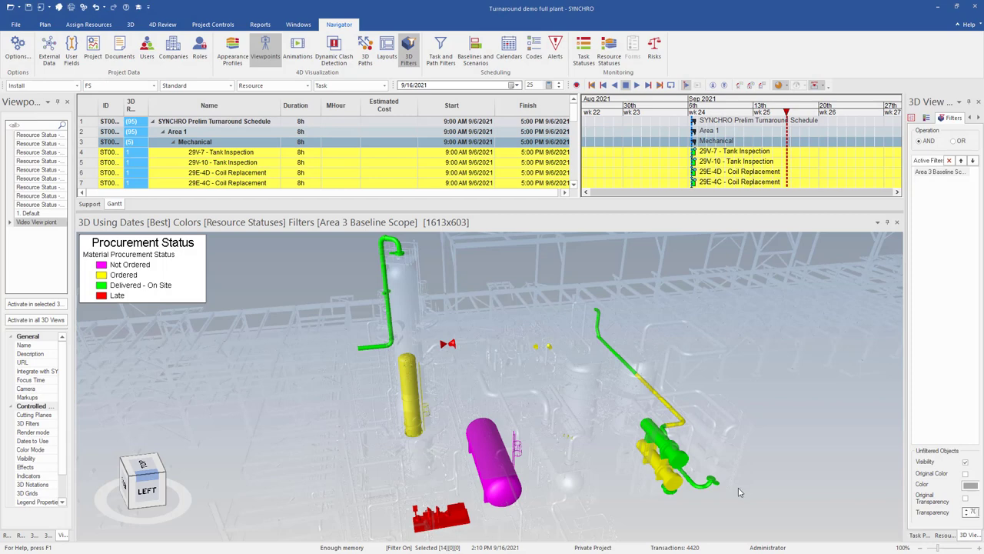
pyautogui.moveTo(196, 283)
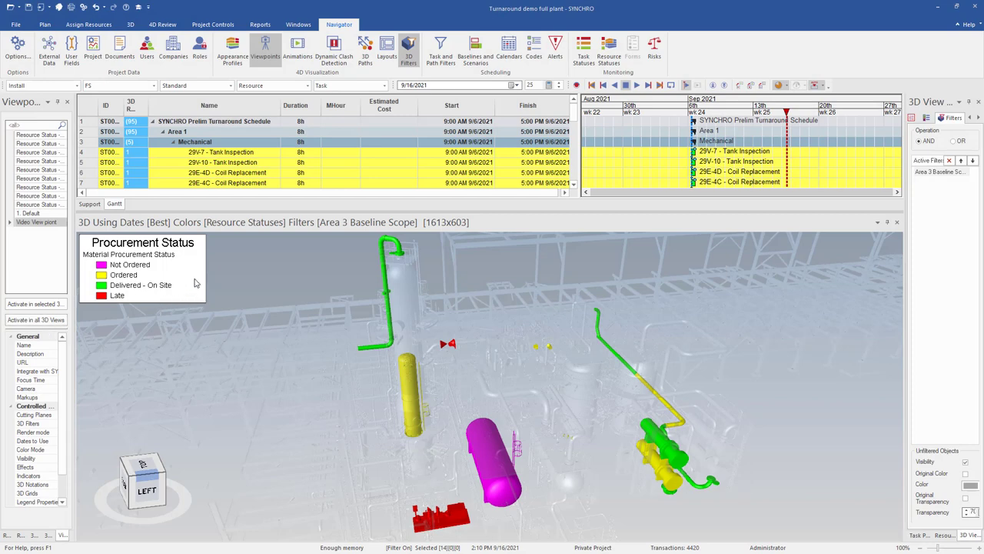
pyautogui.moveTo(181, 285)
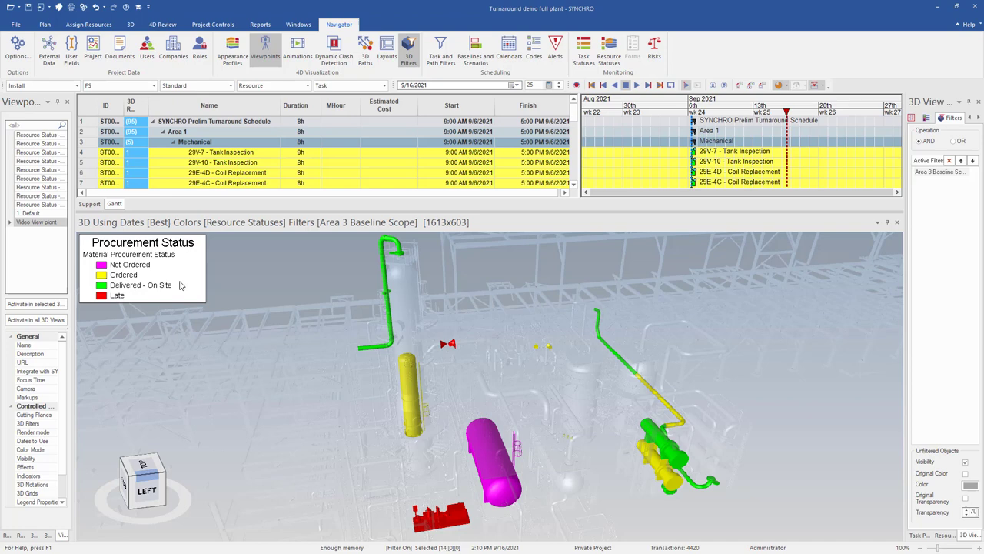
pyautogui.moveTo(178, 285)
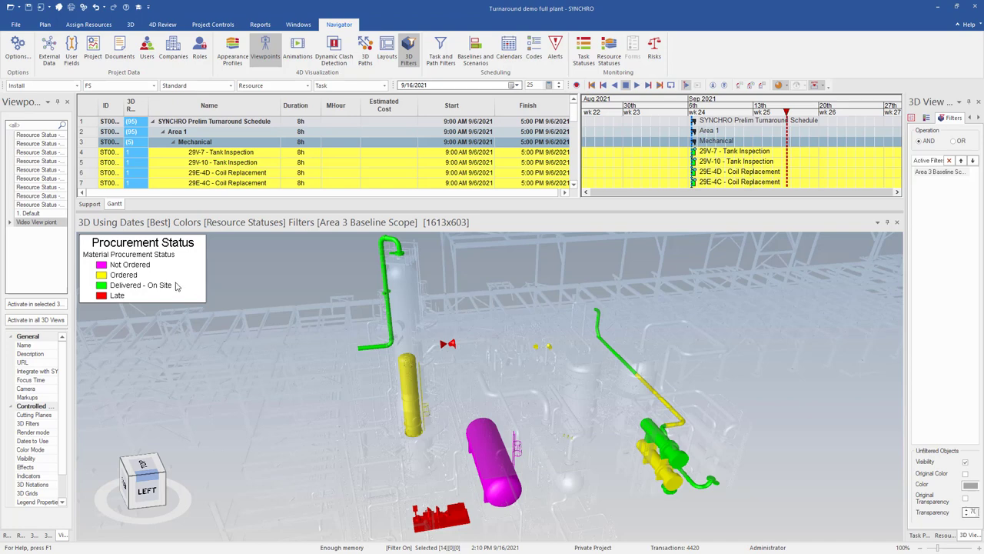
pyautogui.moveTo(175, 286)
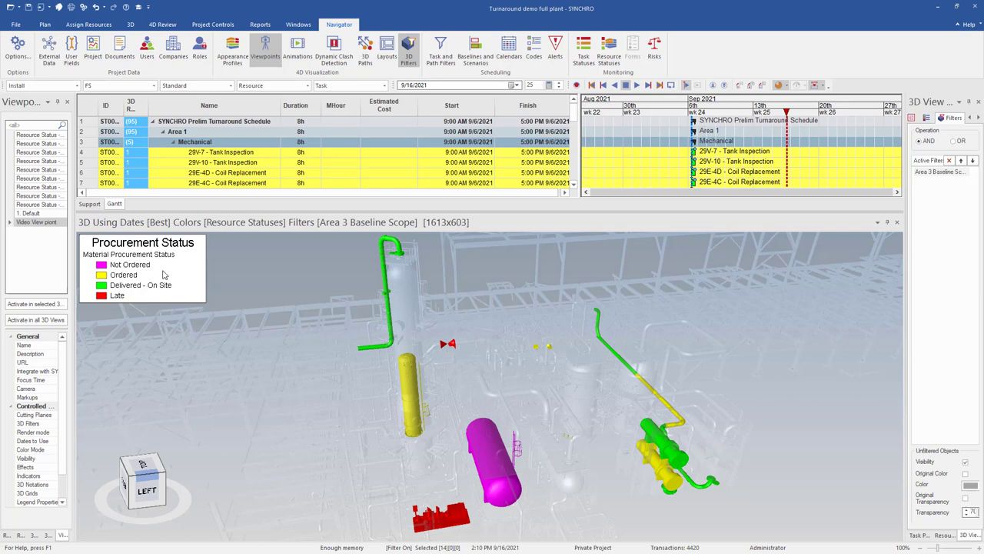
pyautogui.moveTo(153, 282)
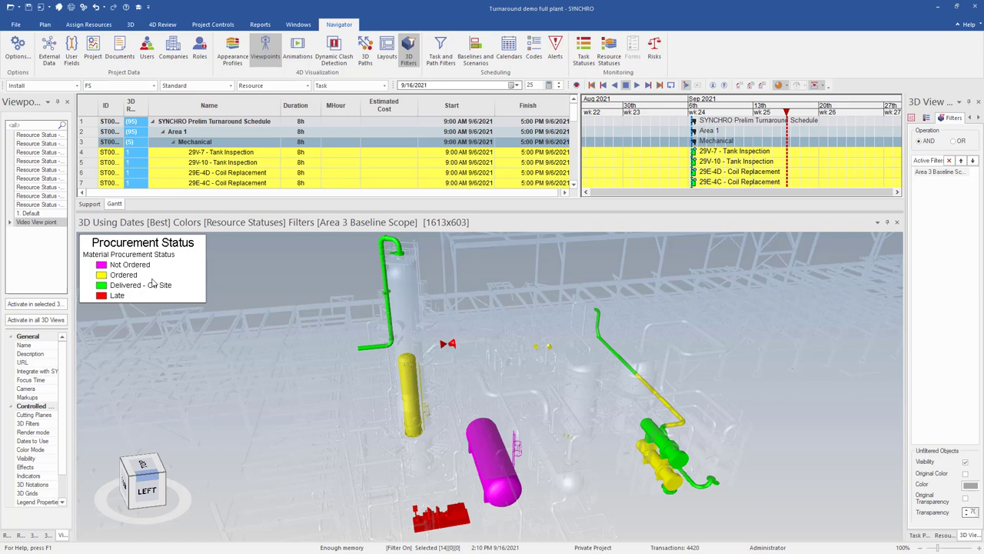
pyautogui.moveTo(170, 315)
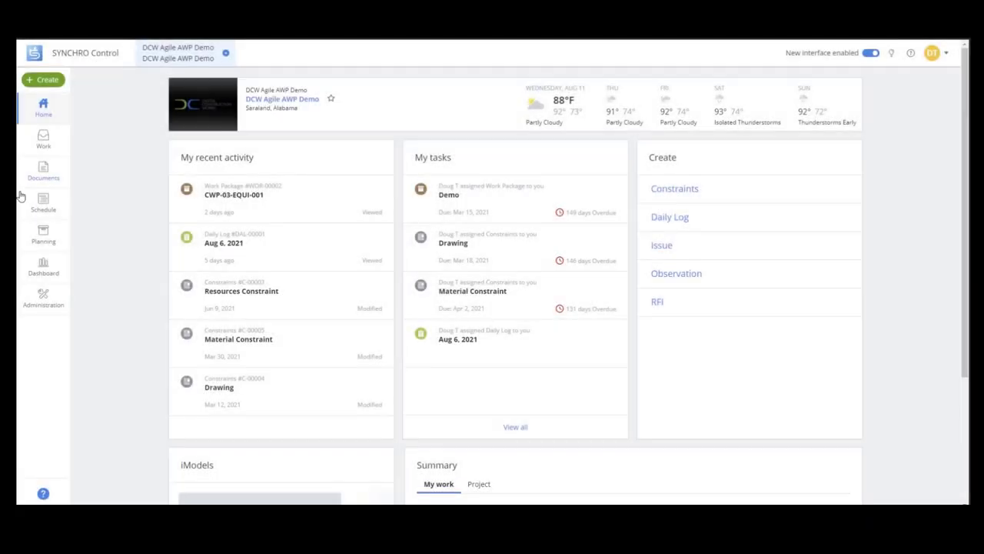
# - Open the project Documents and scroll through its folders
pyautogui.click(43, 171)
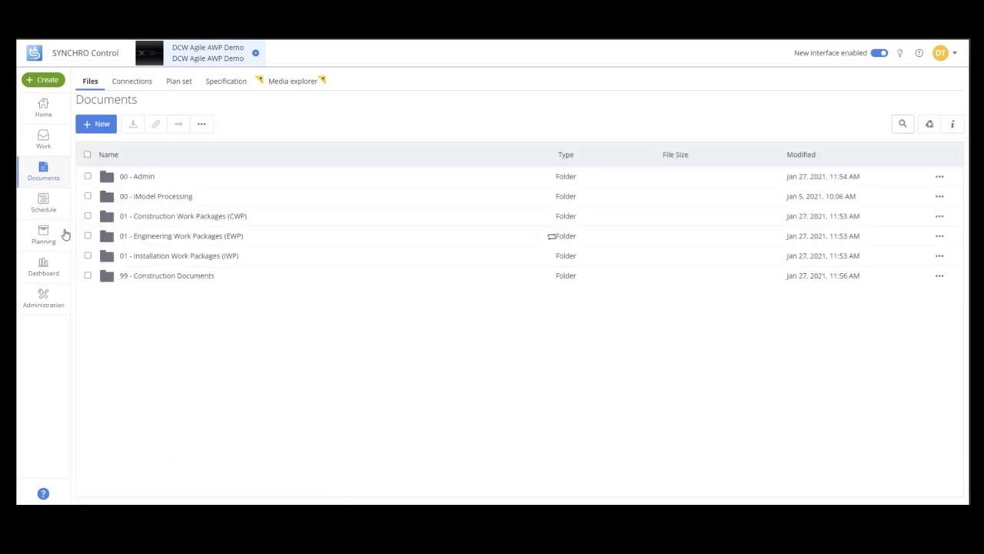
pyautogui.moveTo(227, 259)
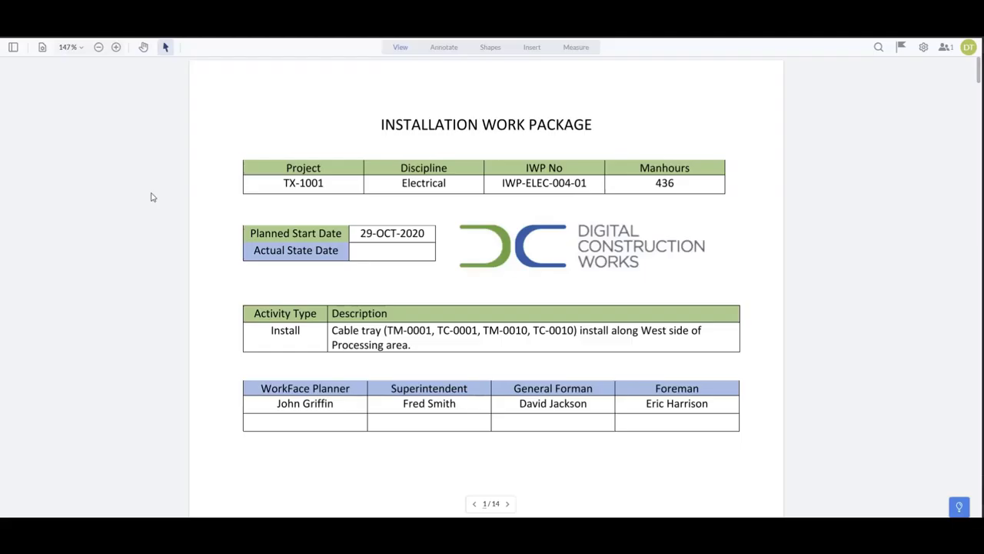
pyautogui.scroll(-3)
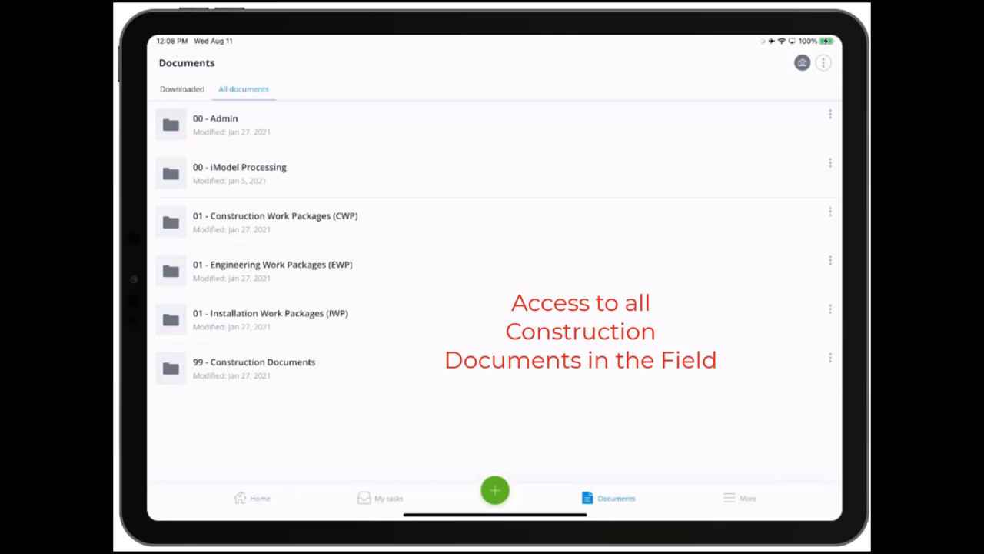
# - Open IWP-ELEC-004-01 ELEC IWP SAMPLE from the IWP folder and scroll through its pages
pyautogui.click(270, 319)
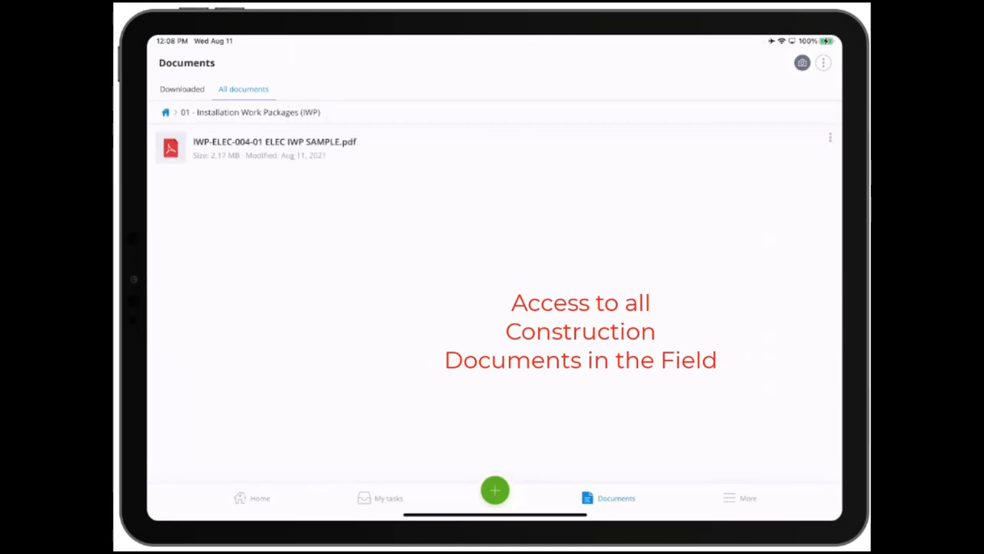
pyautogui.click(274, 147)
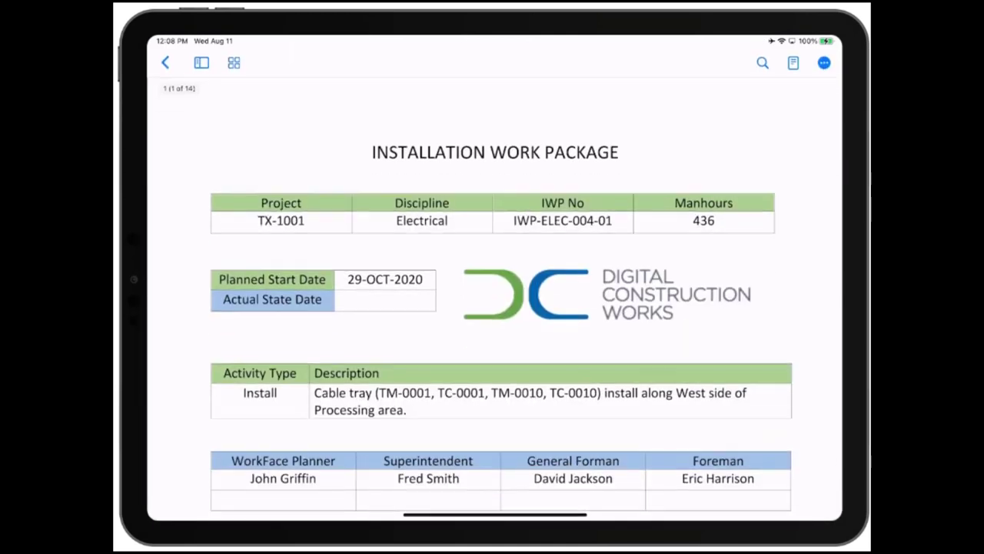
pyautogui.scroll(-3)
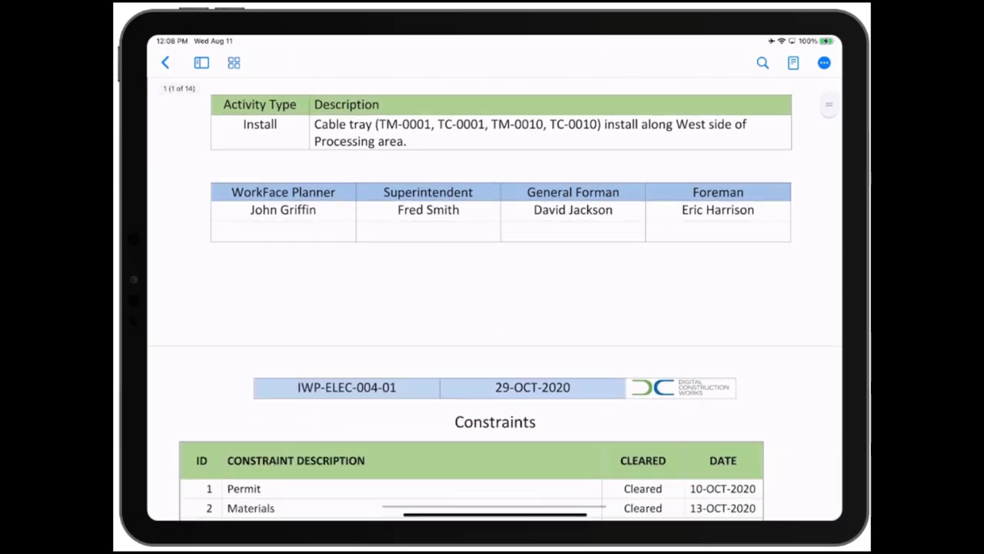
pyautogui.scroll(-3)
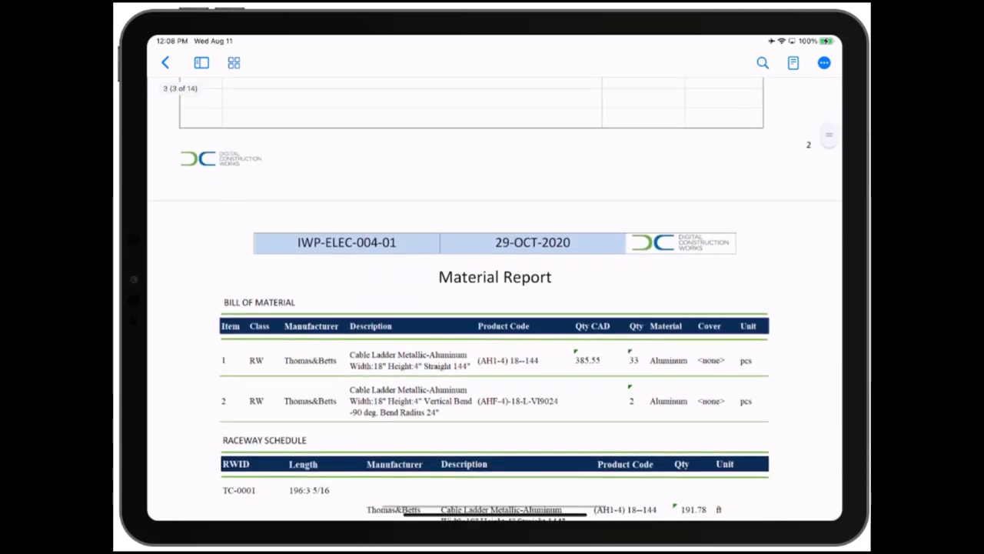
pyautogui.scroll(-3)
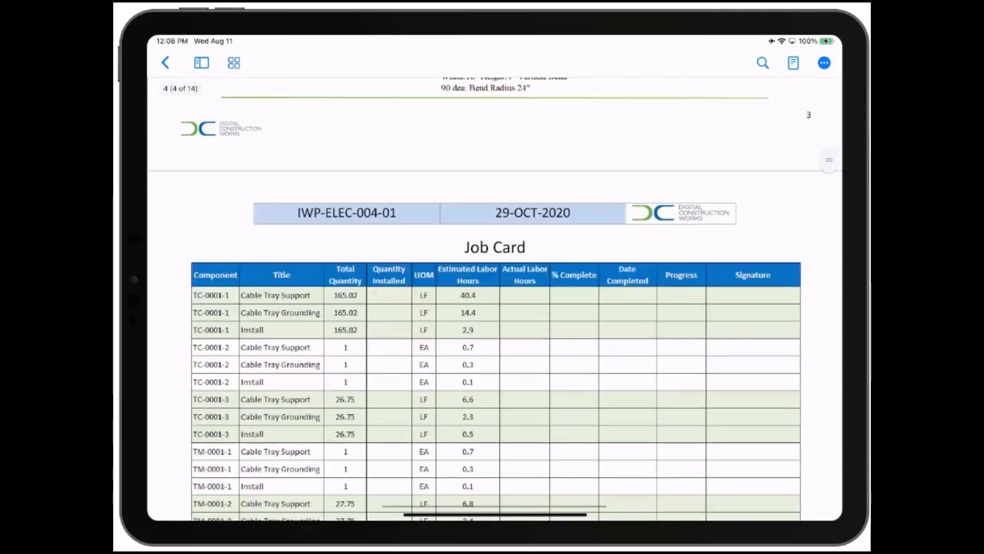
pyautogui.scroll(-3)
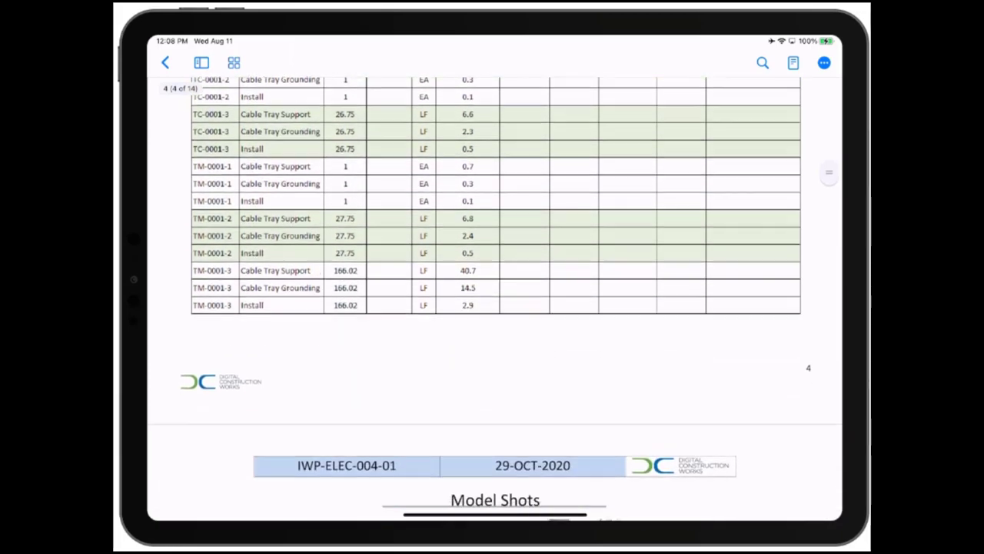
pyautogui.scroll(-3)
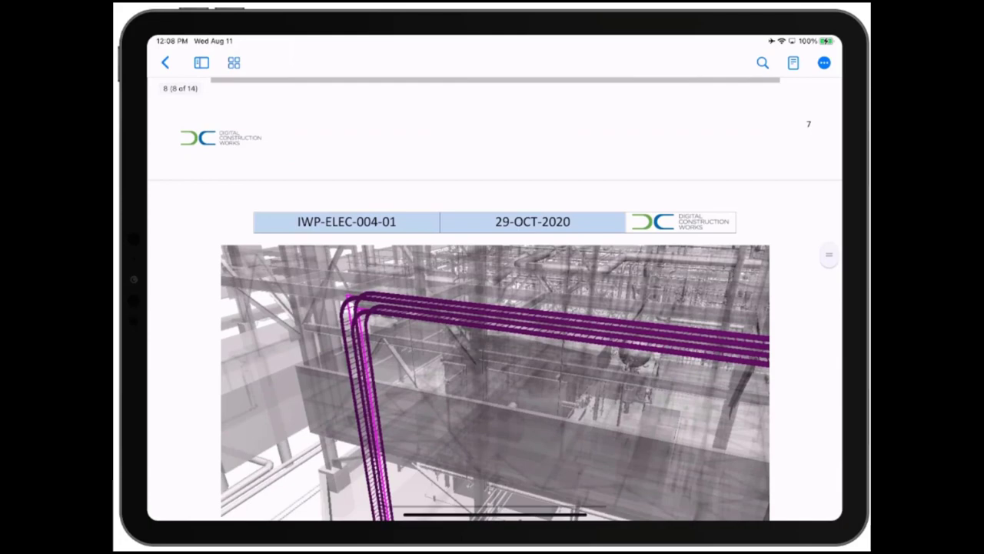
pyautogui.scroll(-3)
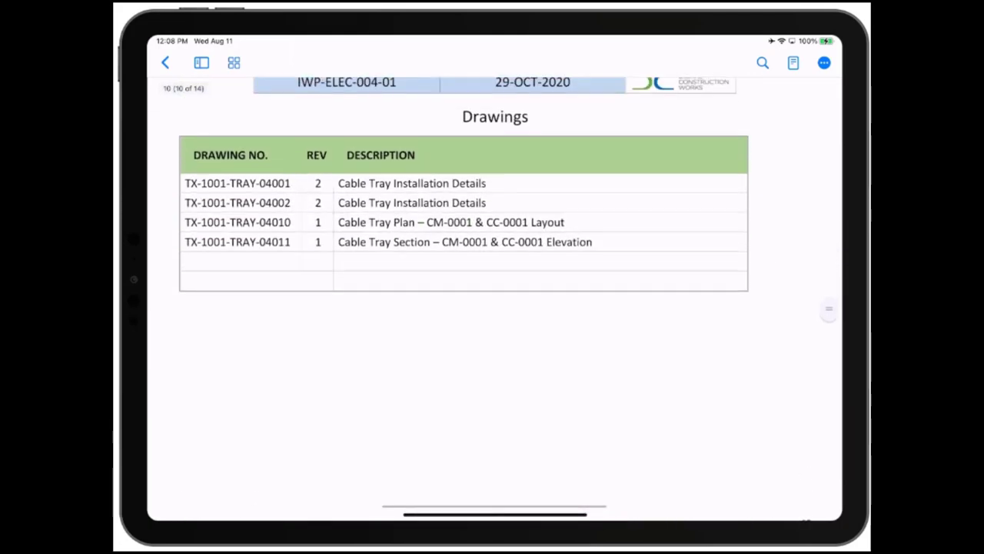
pyautogui.scroll(-3)
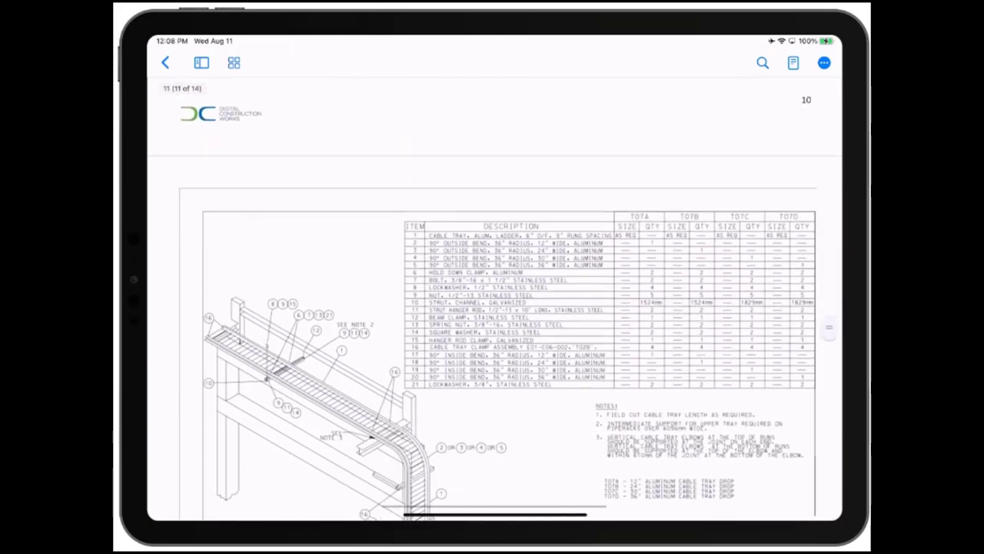
# - Use the page thumbnails to stay on the page 11 cable tray drawing
pyautogui.click(233, 62)
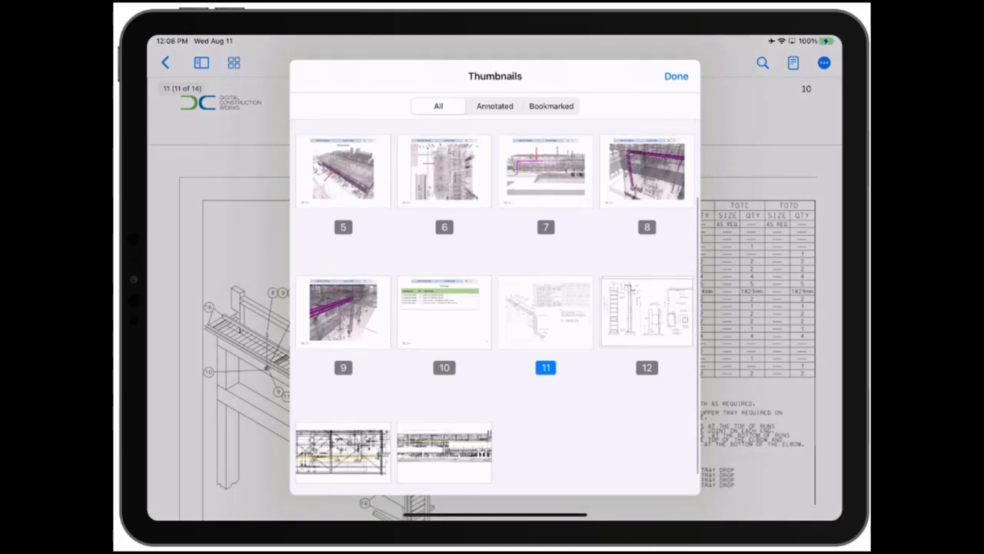
pyautogui.click(675, 76)
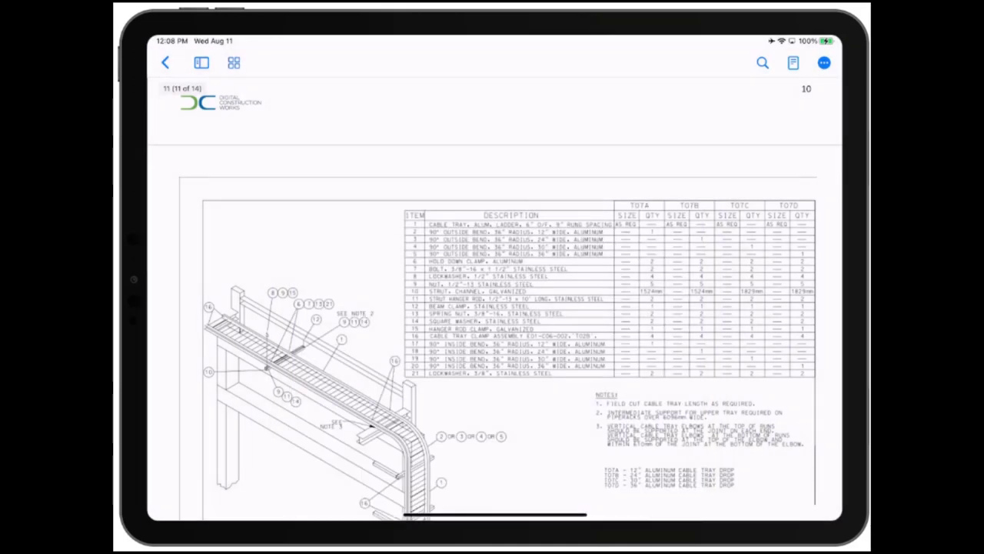
pyautogui.click(200, 62)
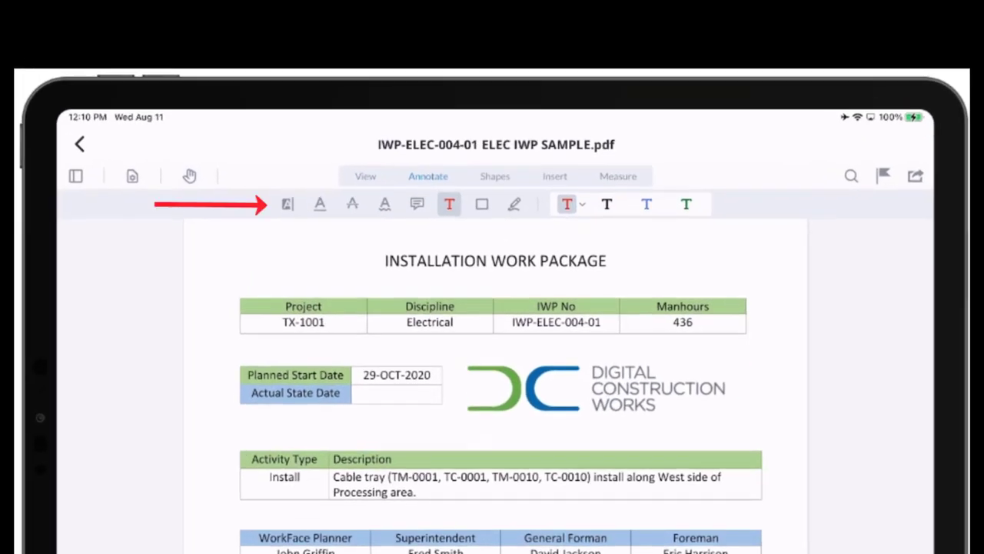
# - Show the PDF's signature and insert tools, then its measurement tools
pyautogui.click(554, 176)
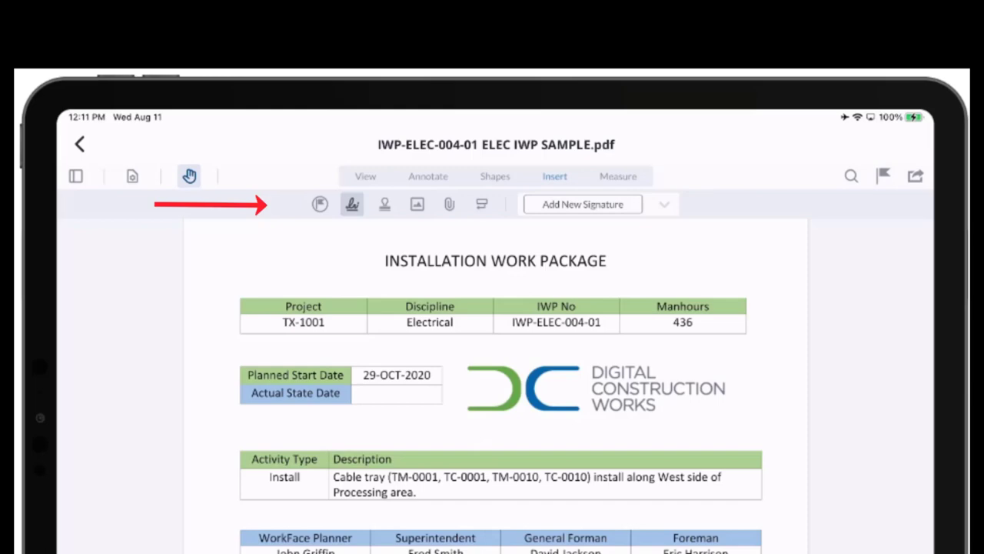
pyautogui.click(618, 176)
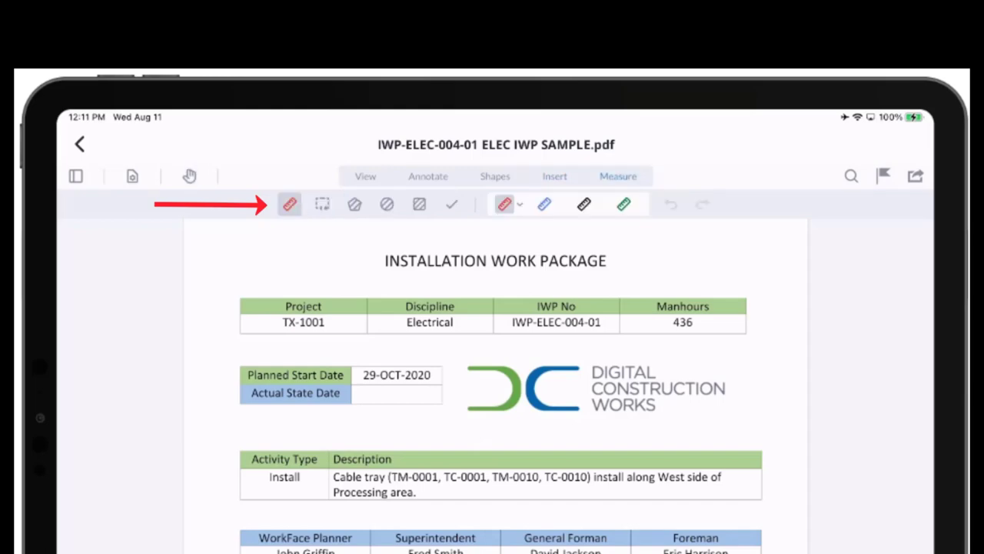
pyautogui.click(79, 144)
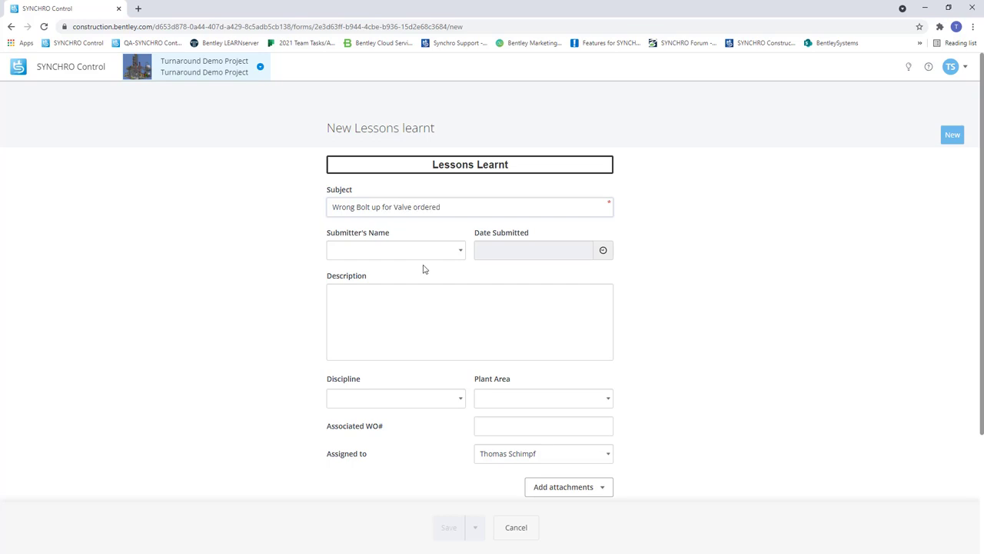
# - Describe the wrong bolt-up ('2 1/2 studs ordered, when 3" we…') and open the forms Dashboard
pyautogui.write('Wrong bolt up ordered. 2')
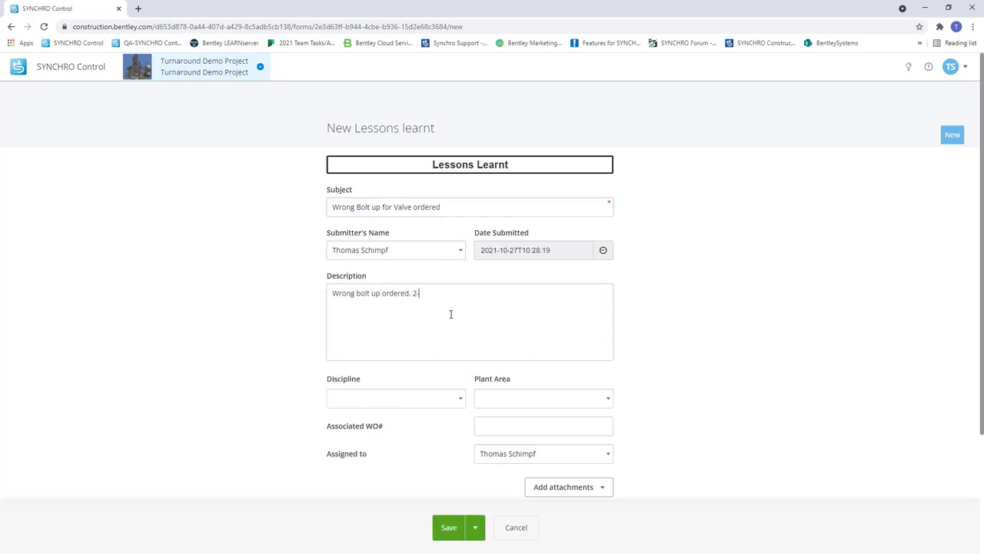
pyautogui.write('1/2 studs ordered, when 3" we')
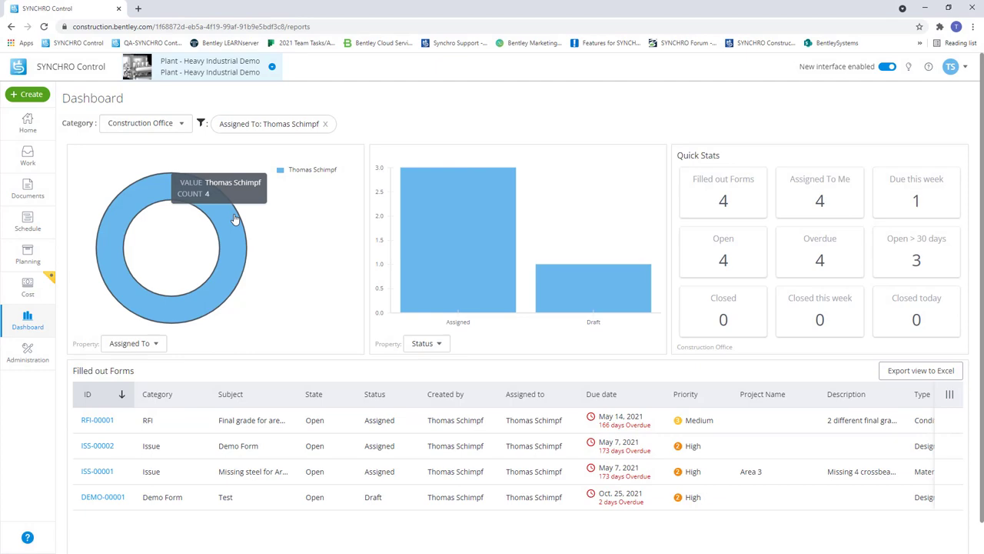
pyautogui.click(97, 471)
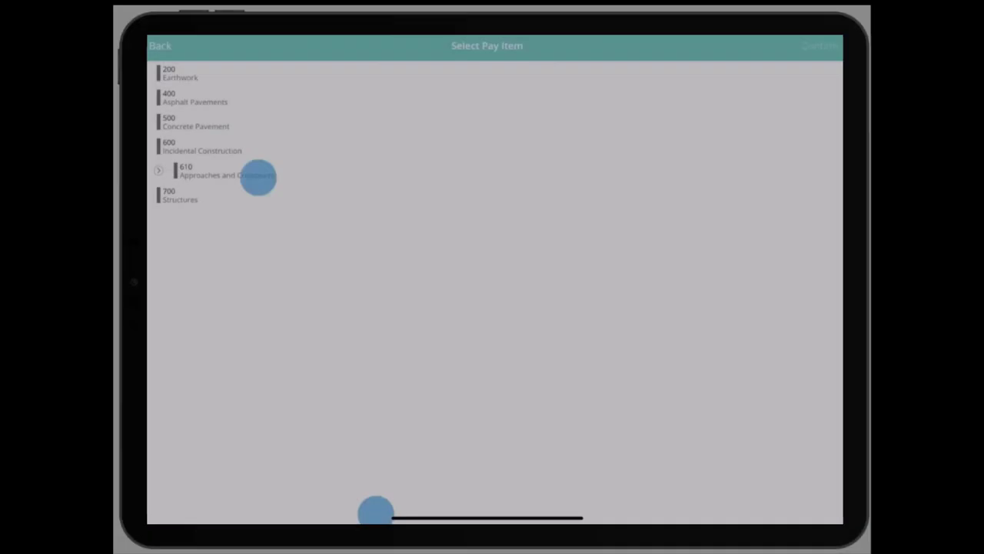
# - Create a Test HMA TYPE D inspection for pay item 610-07788 and pin its map location
pyautogui.click(226, 171)
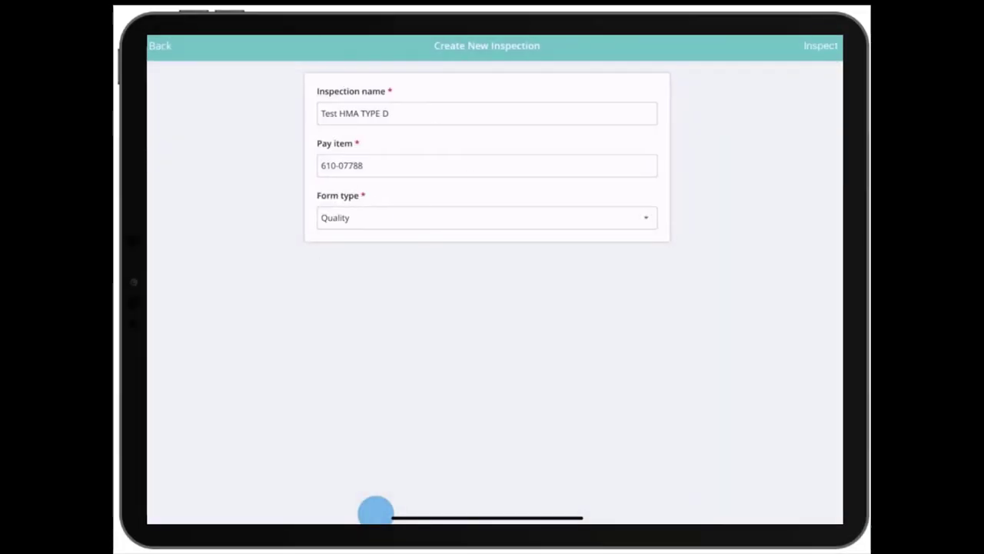
pyautogui.click(400, 372)
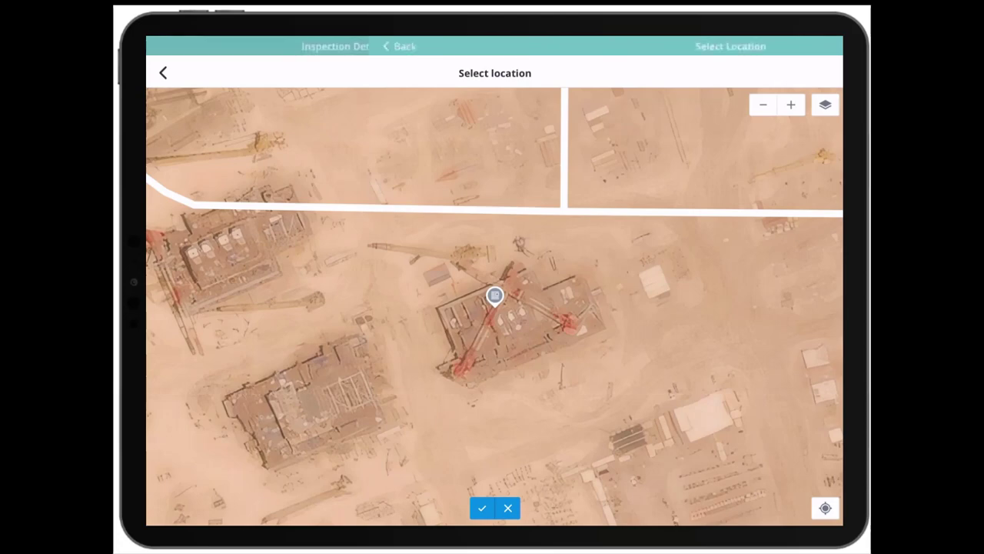
pyautogui.click(482, 508)
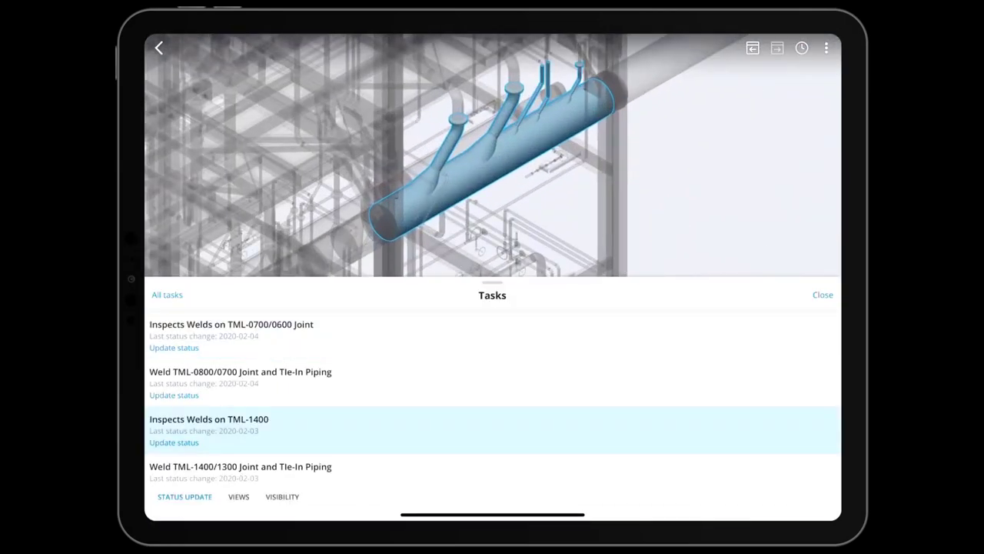
pyautogui.click(208, 419)
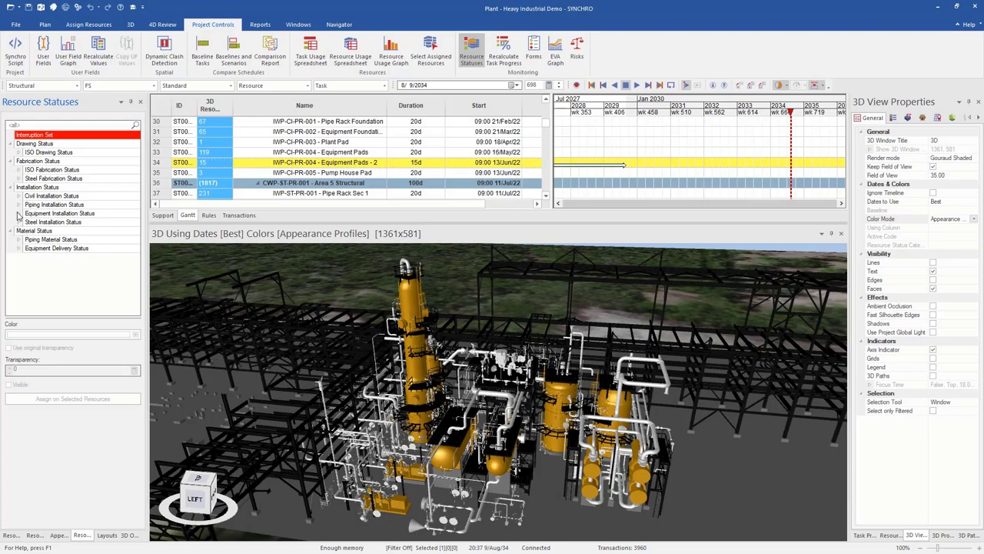
pyautogui.click(19, 213)
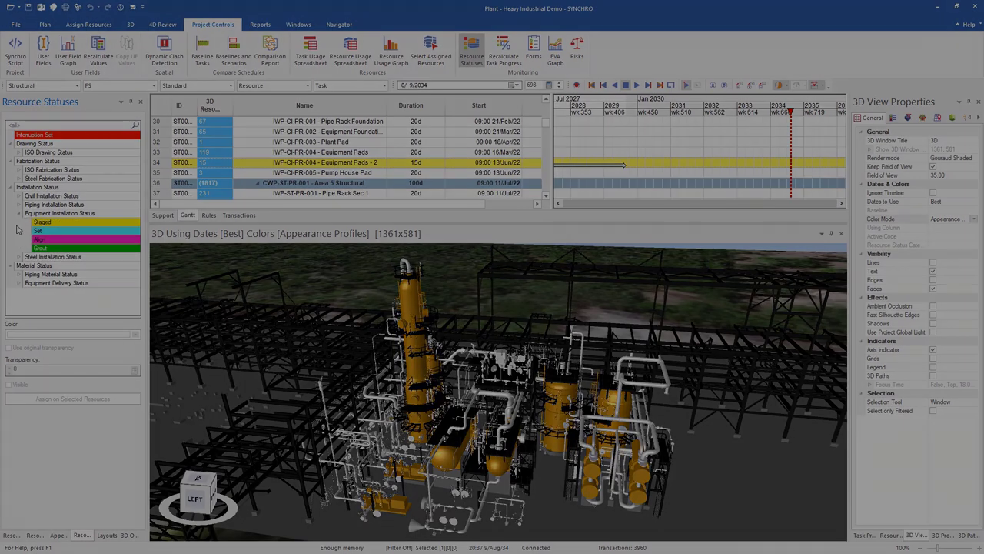
pyautogui.click(471, 48)
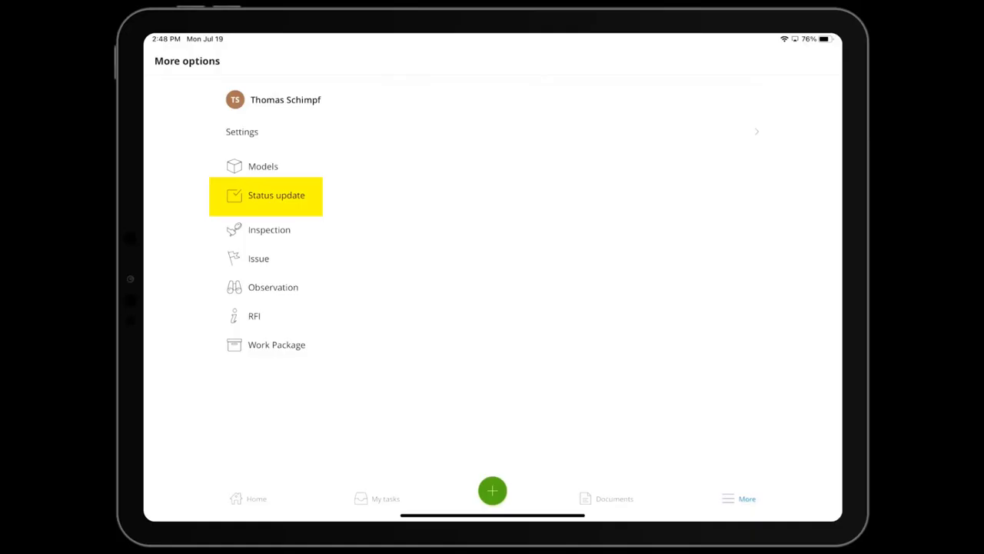
# - Start a status update on IWP-EQ-29V-7 - Vessel 7 and pick an Equipment Installation Status
pyautogui.click(741, 498)
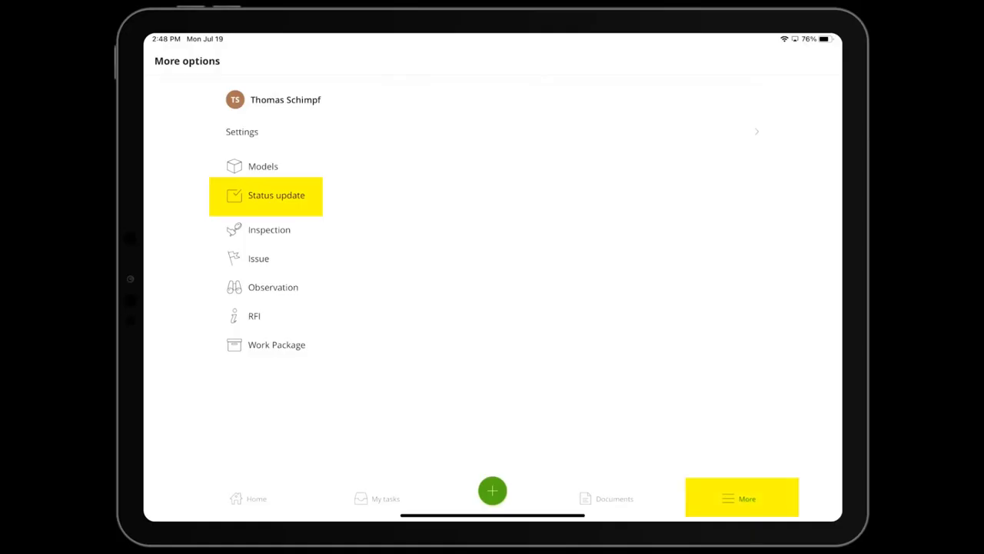
pyautogui.click(276, 195)
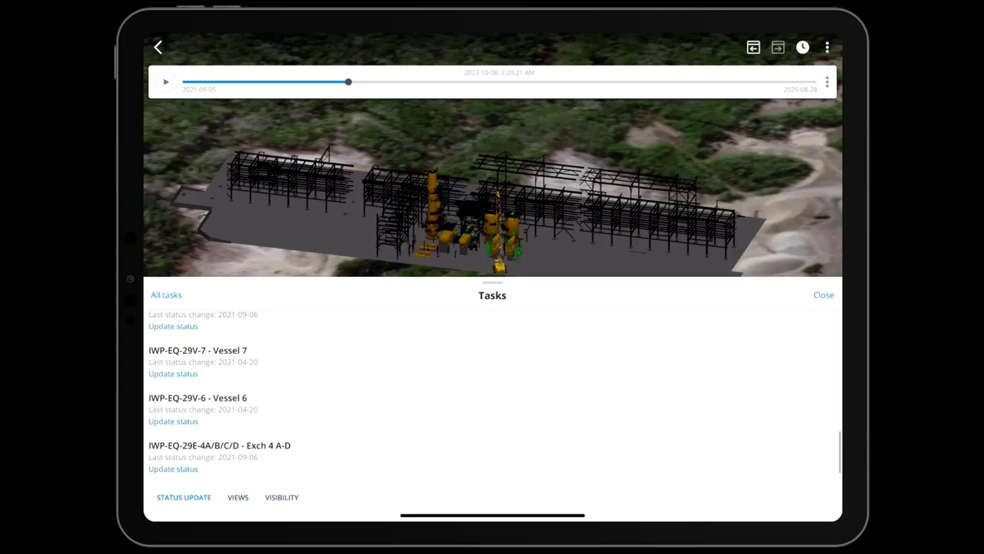
pyautogui.click(198, 350)
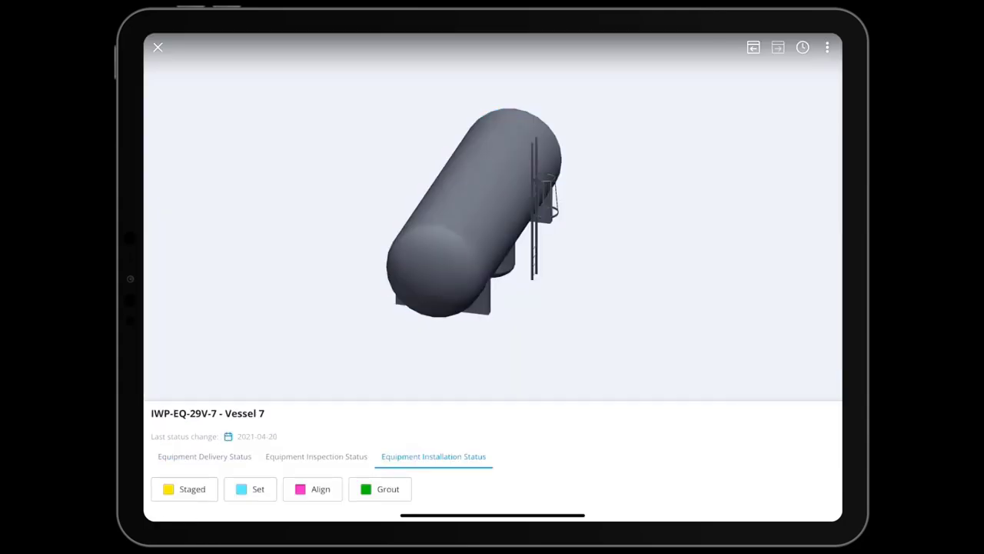
pyautogui.click(473, 223)
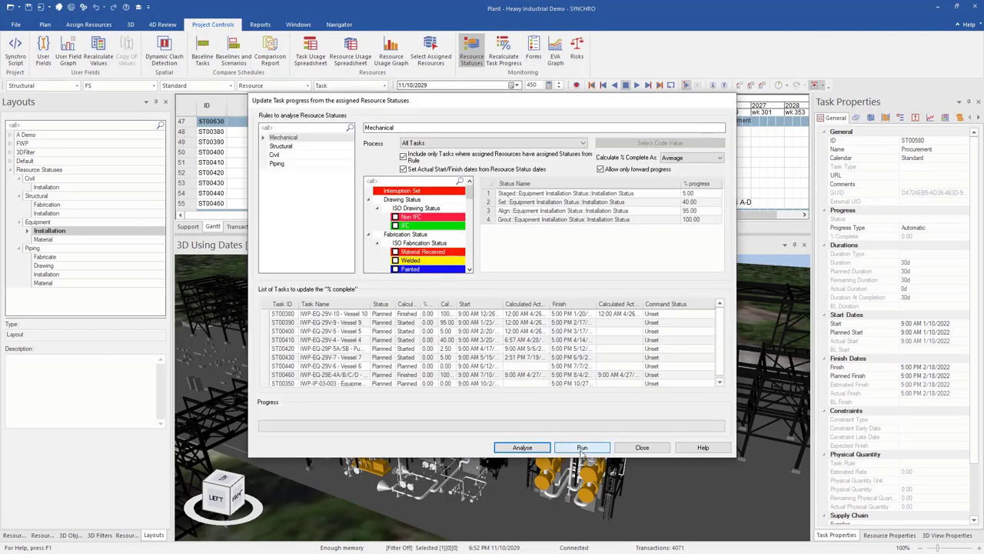
# - Run the resource-status progress rule, setting Vessel 9 to 95% and Vessel 4 to 40%
pyautogui.click(582, 447)
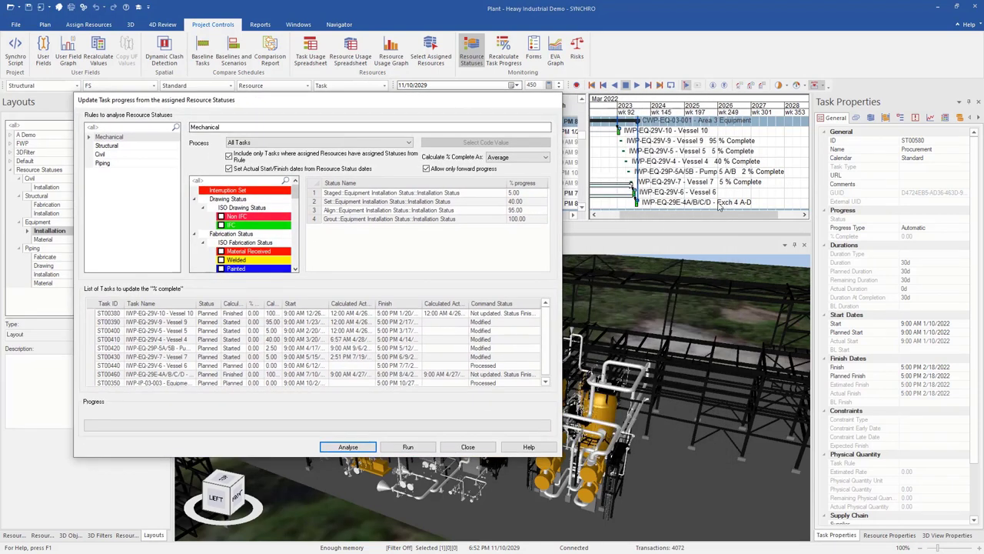
pyautogui.click(467, 447)
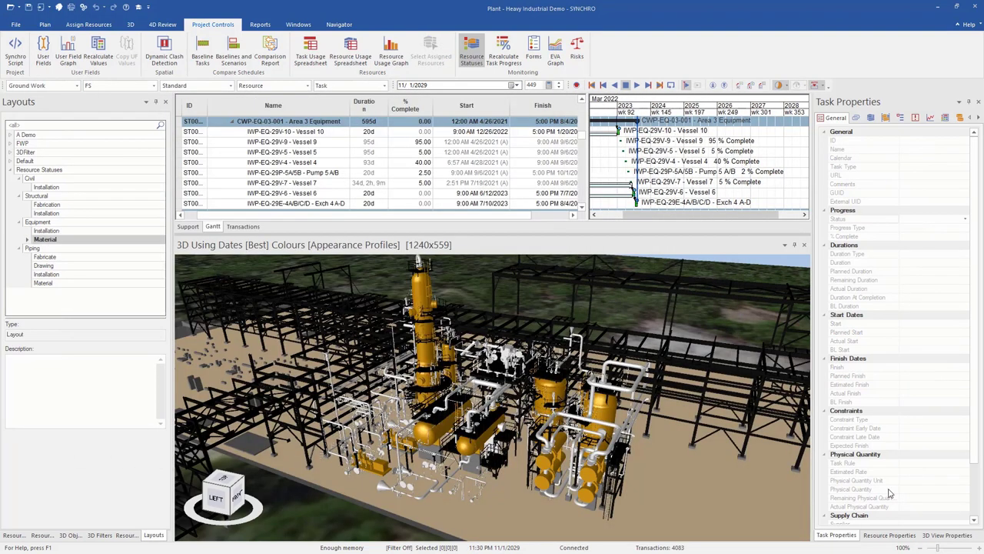